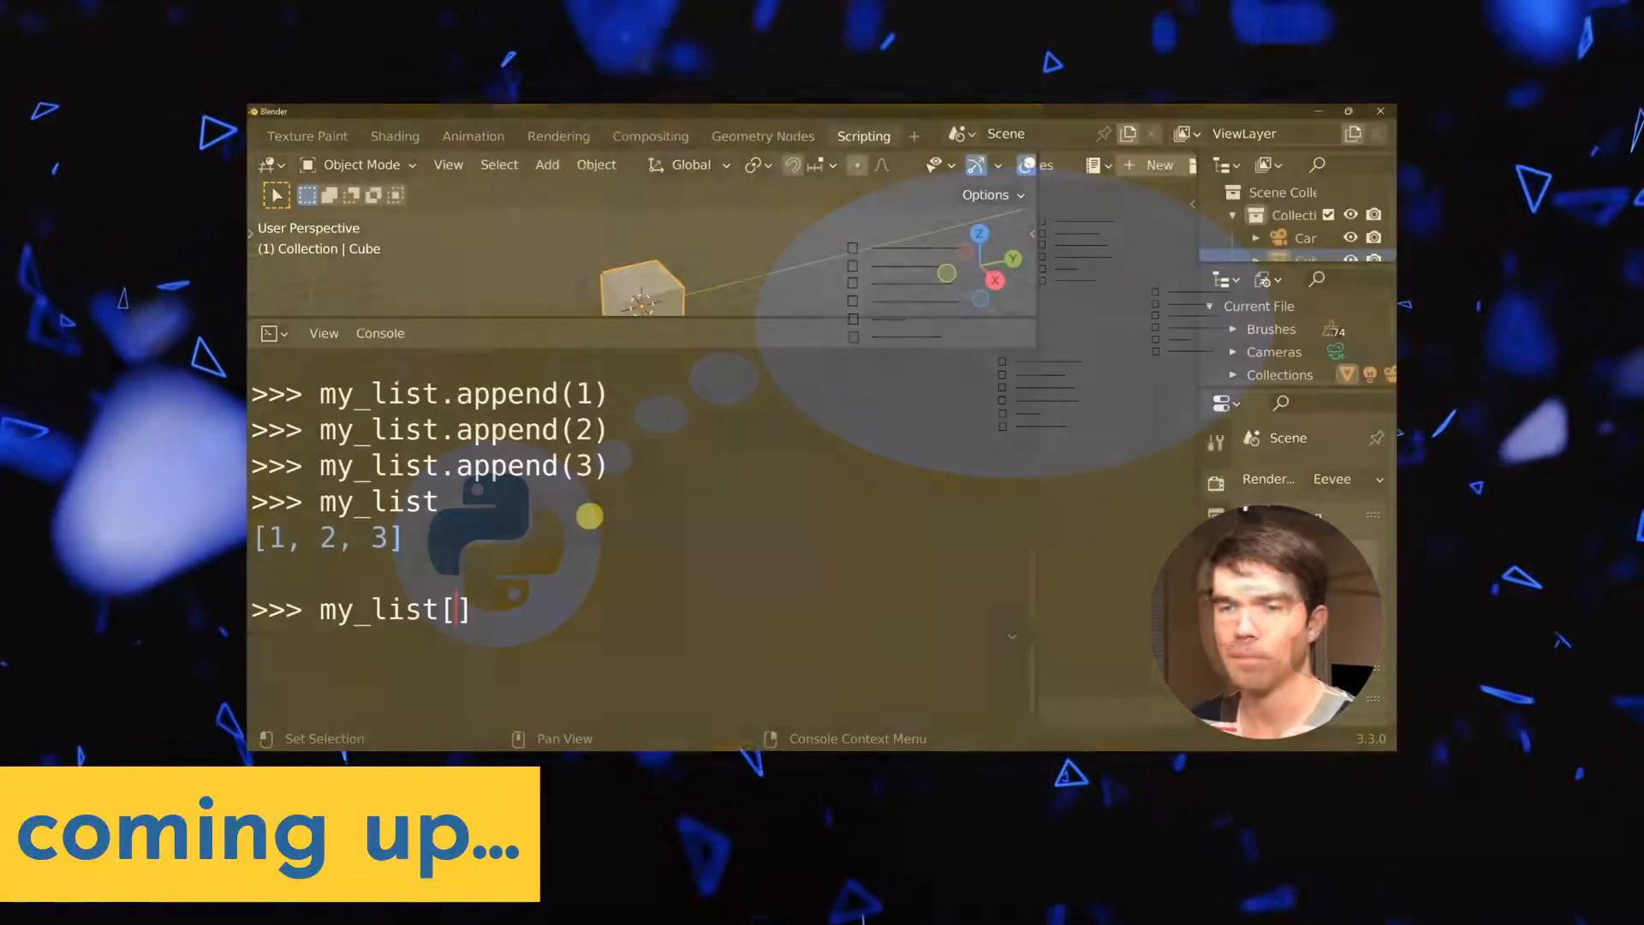
# Append 1, 2 and 3 to my_list and evaluate it to show [1, 2, 3]
pyautogui.write('0')
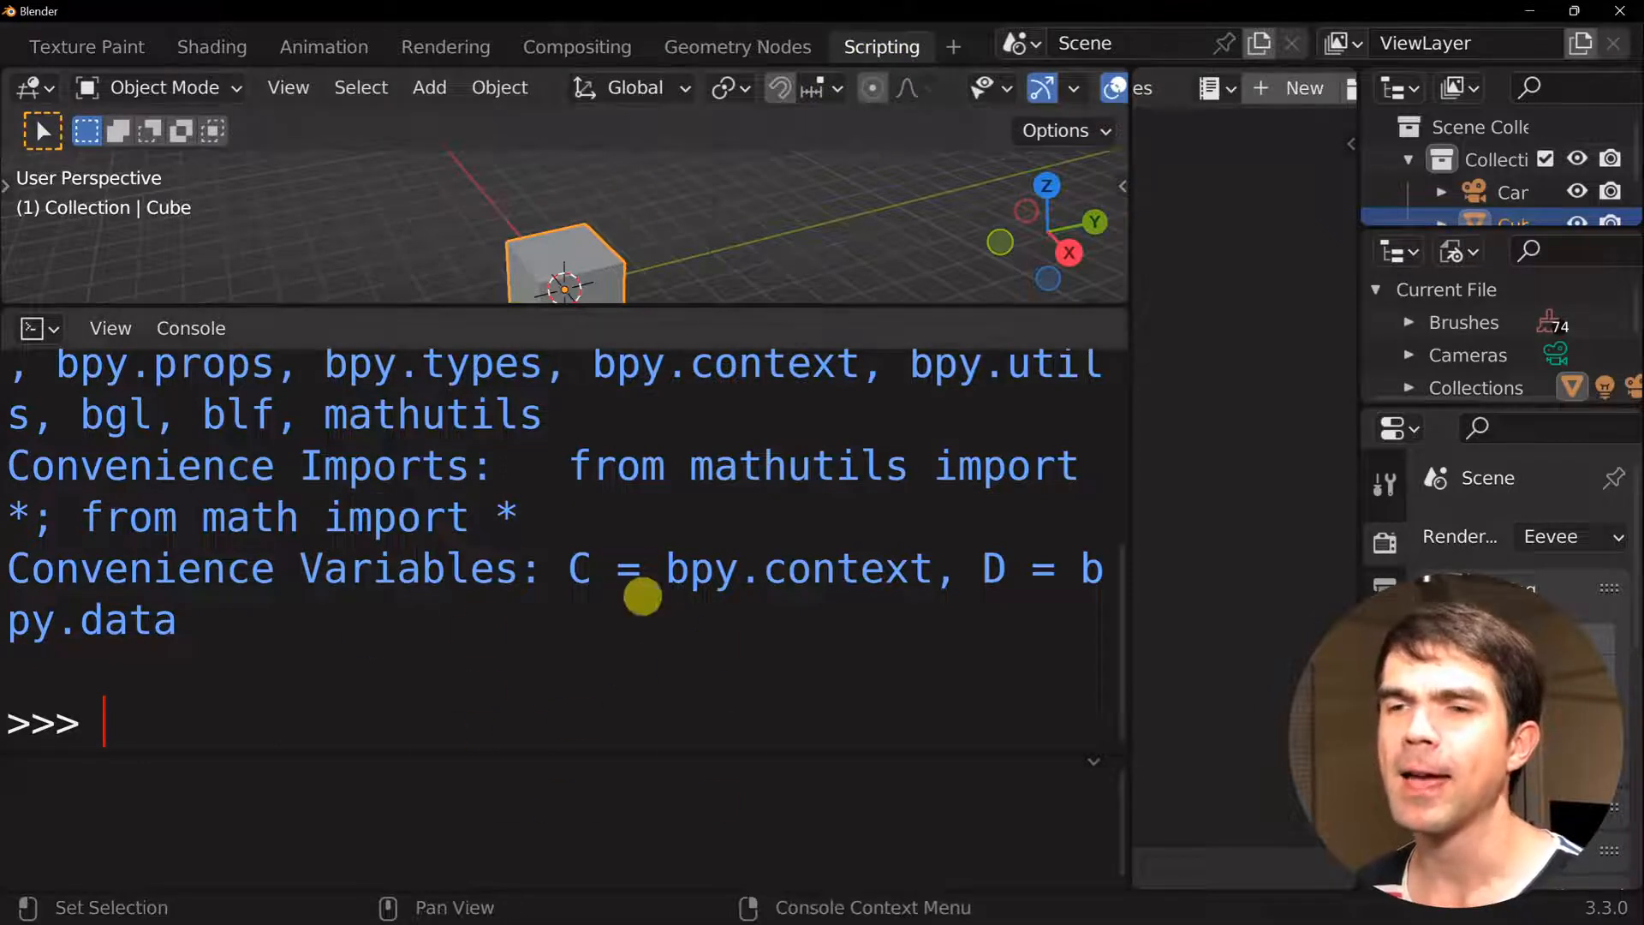
pyautogui.moveTo(479, 536)
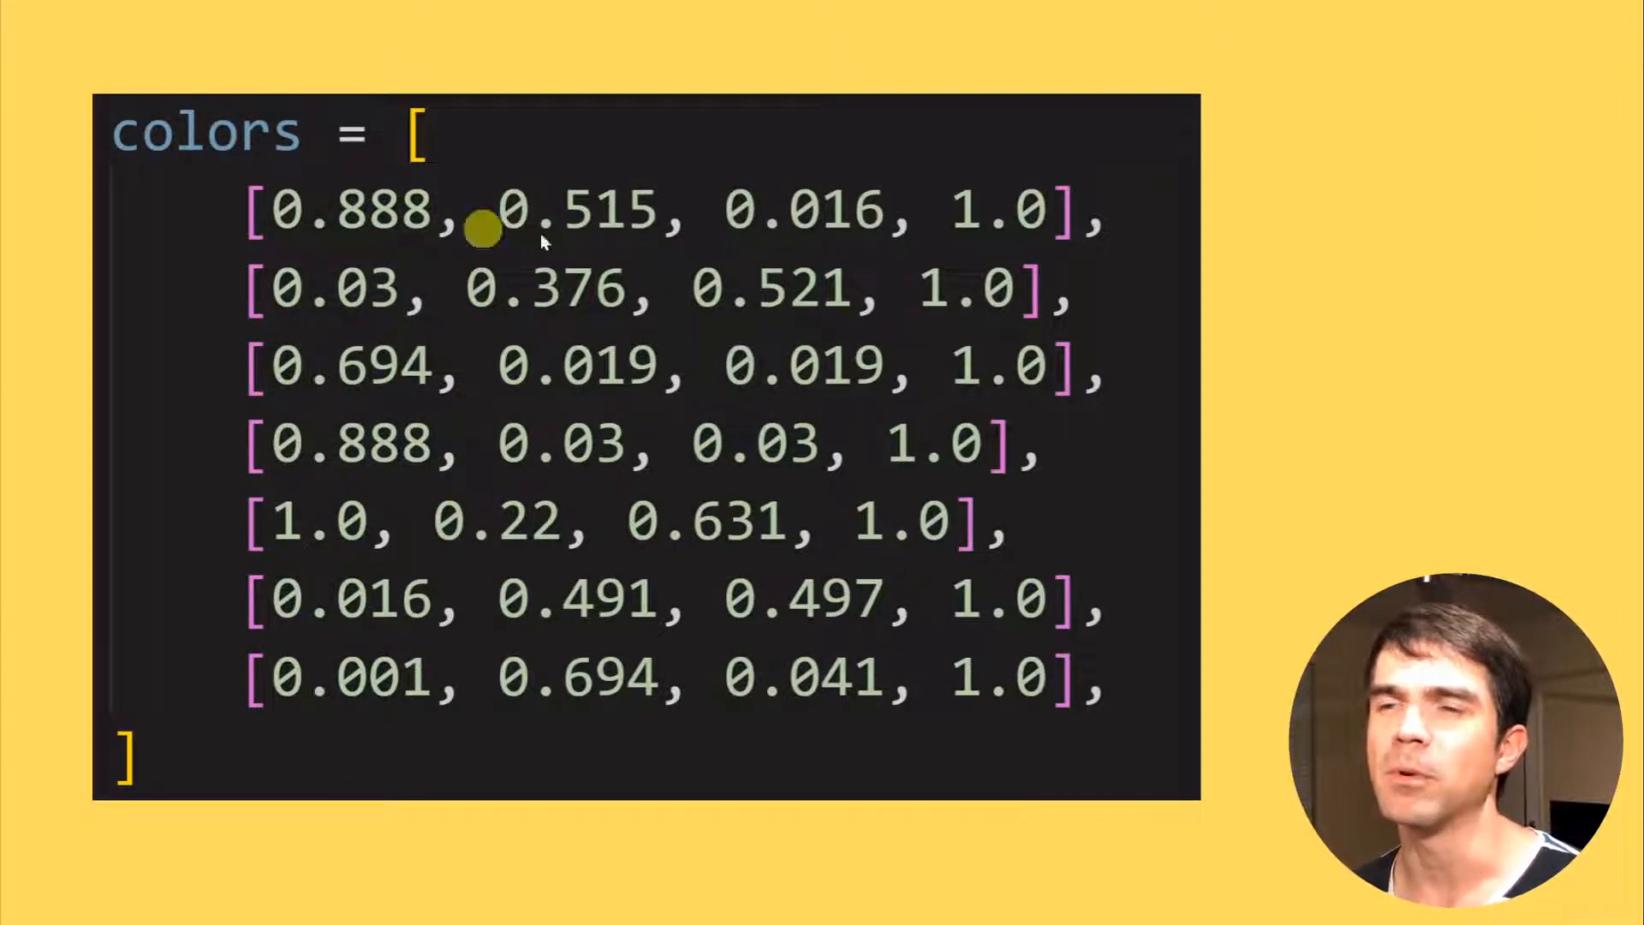
pyautogui.moveTo(1068, 221)
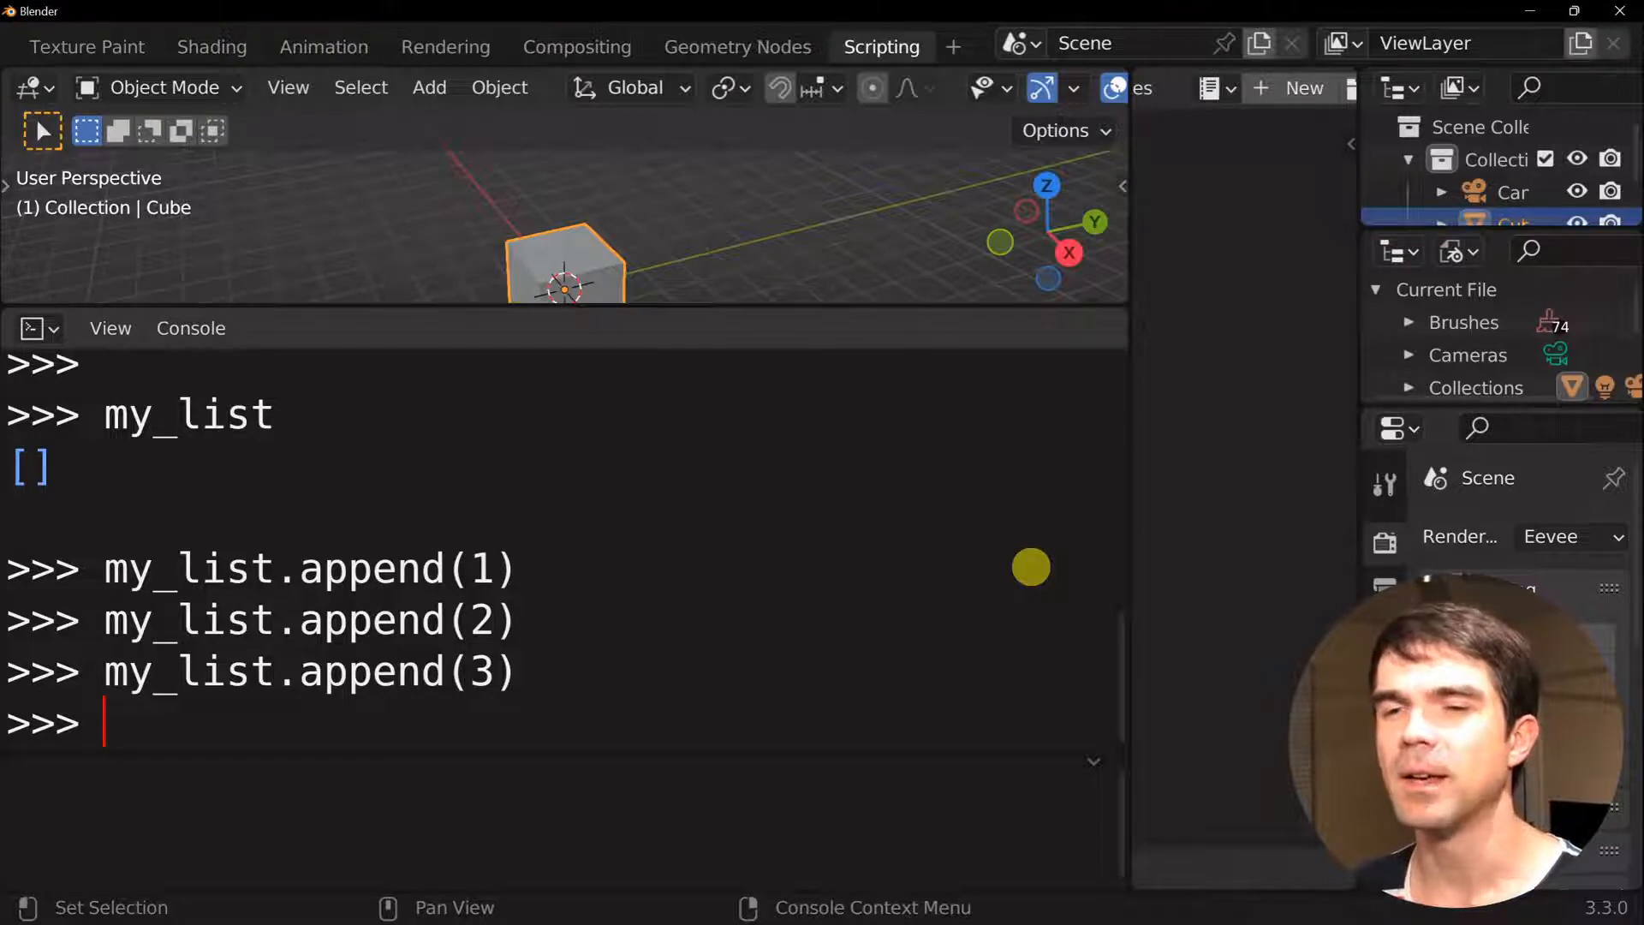
pyautogui.write('my_list')
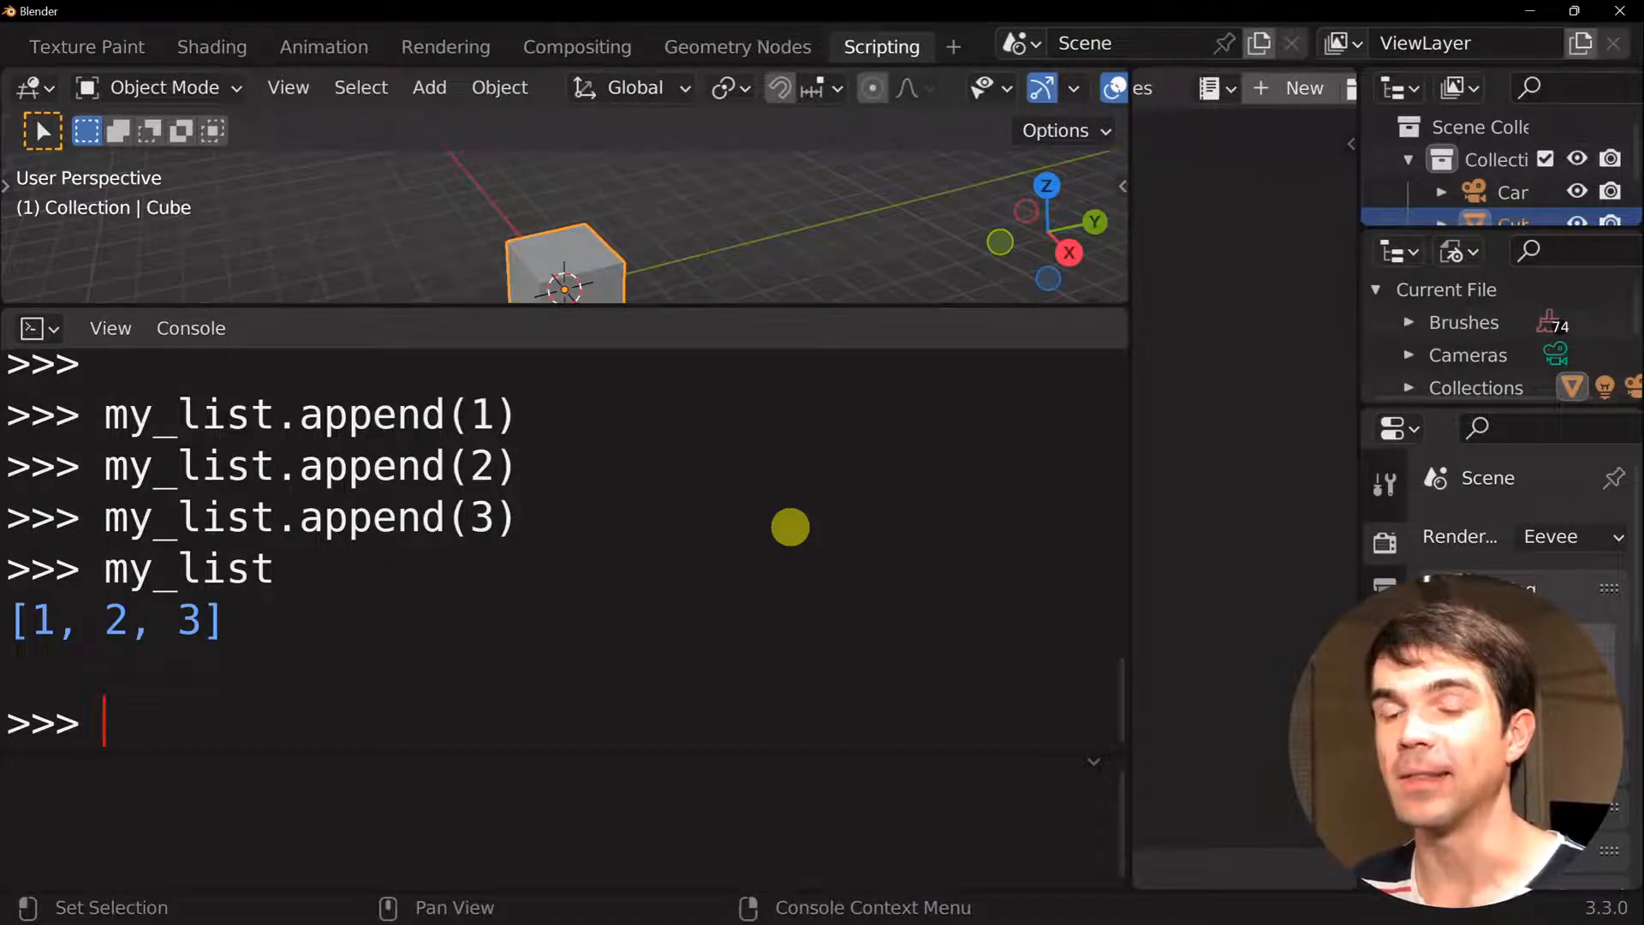
# Evaluate my_list[0], [1], [2] returning 1, 2, 3, then my_list[3] raising an out-of-range IndexError
pyautogui.write('my_list[0]')
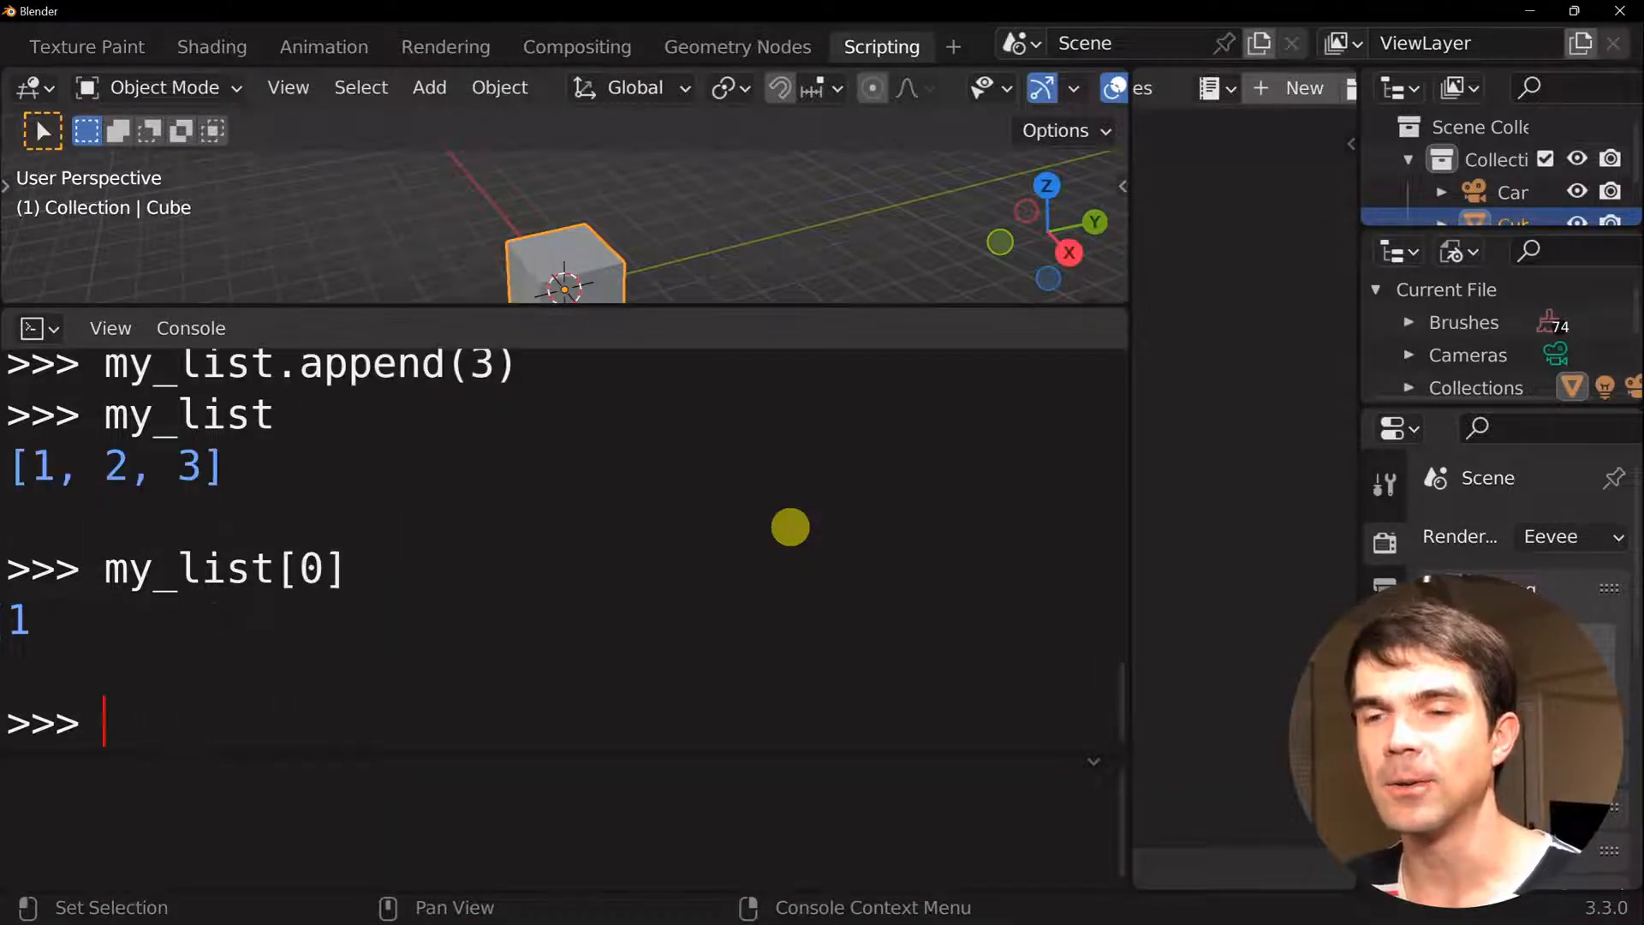
pyautogui.write('my_list[1]')
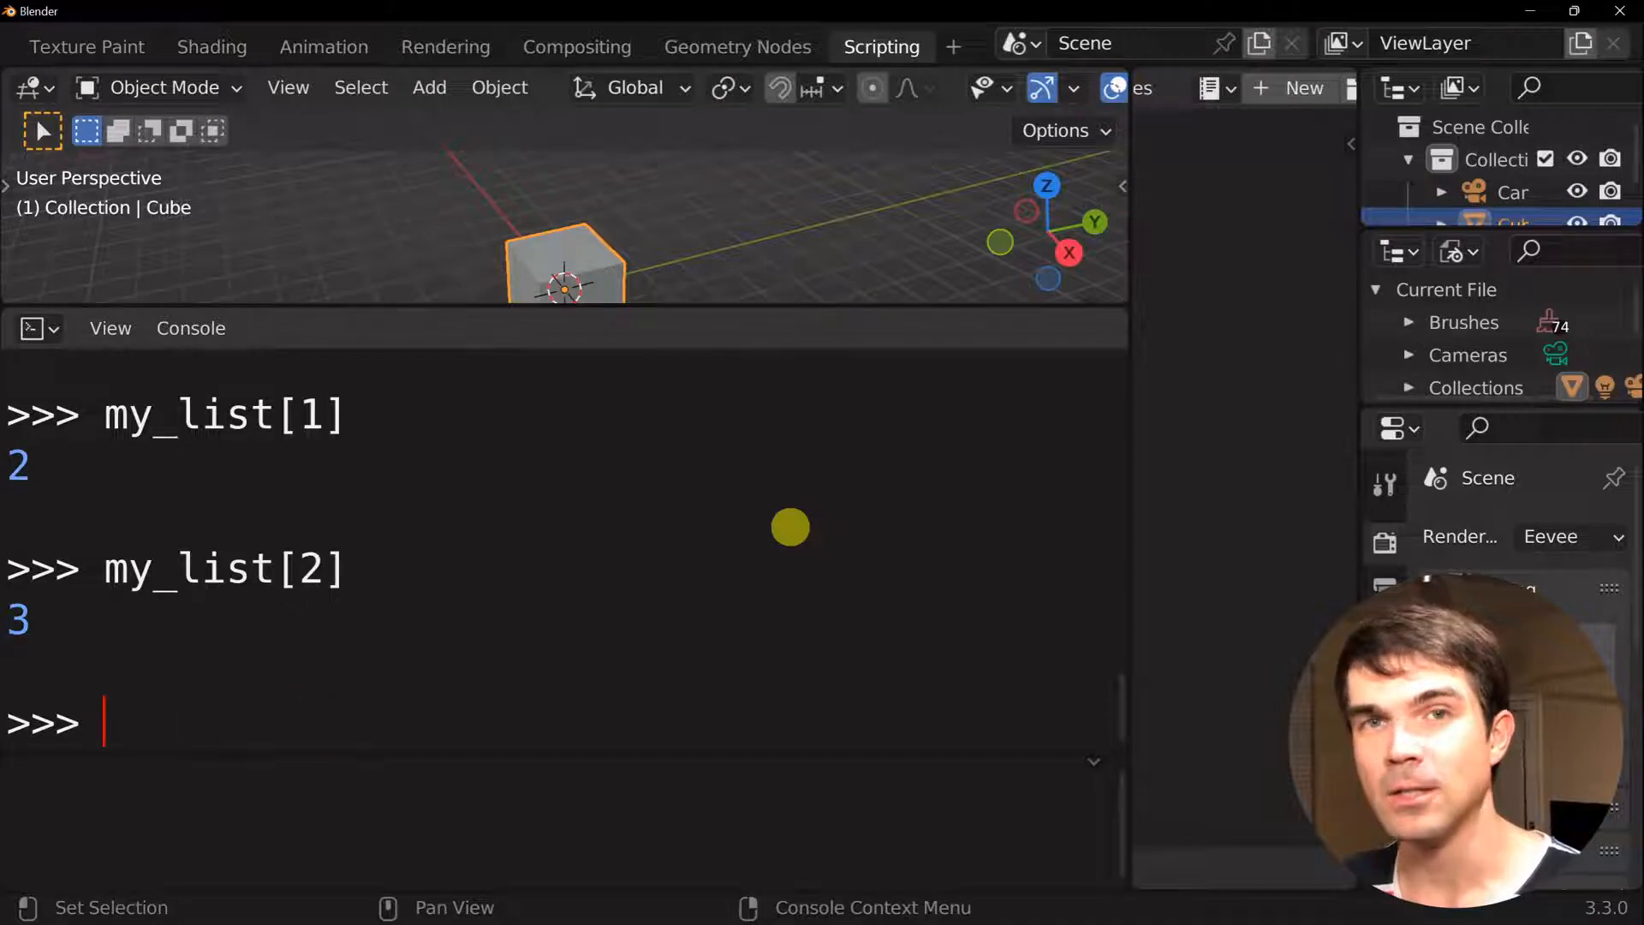
pyautogui.write('my_list[]')
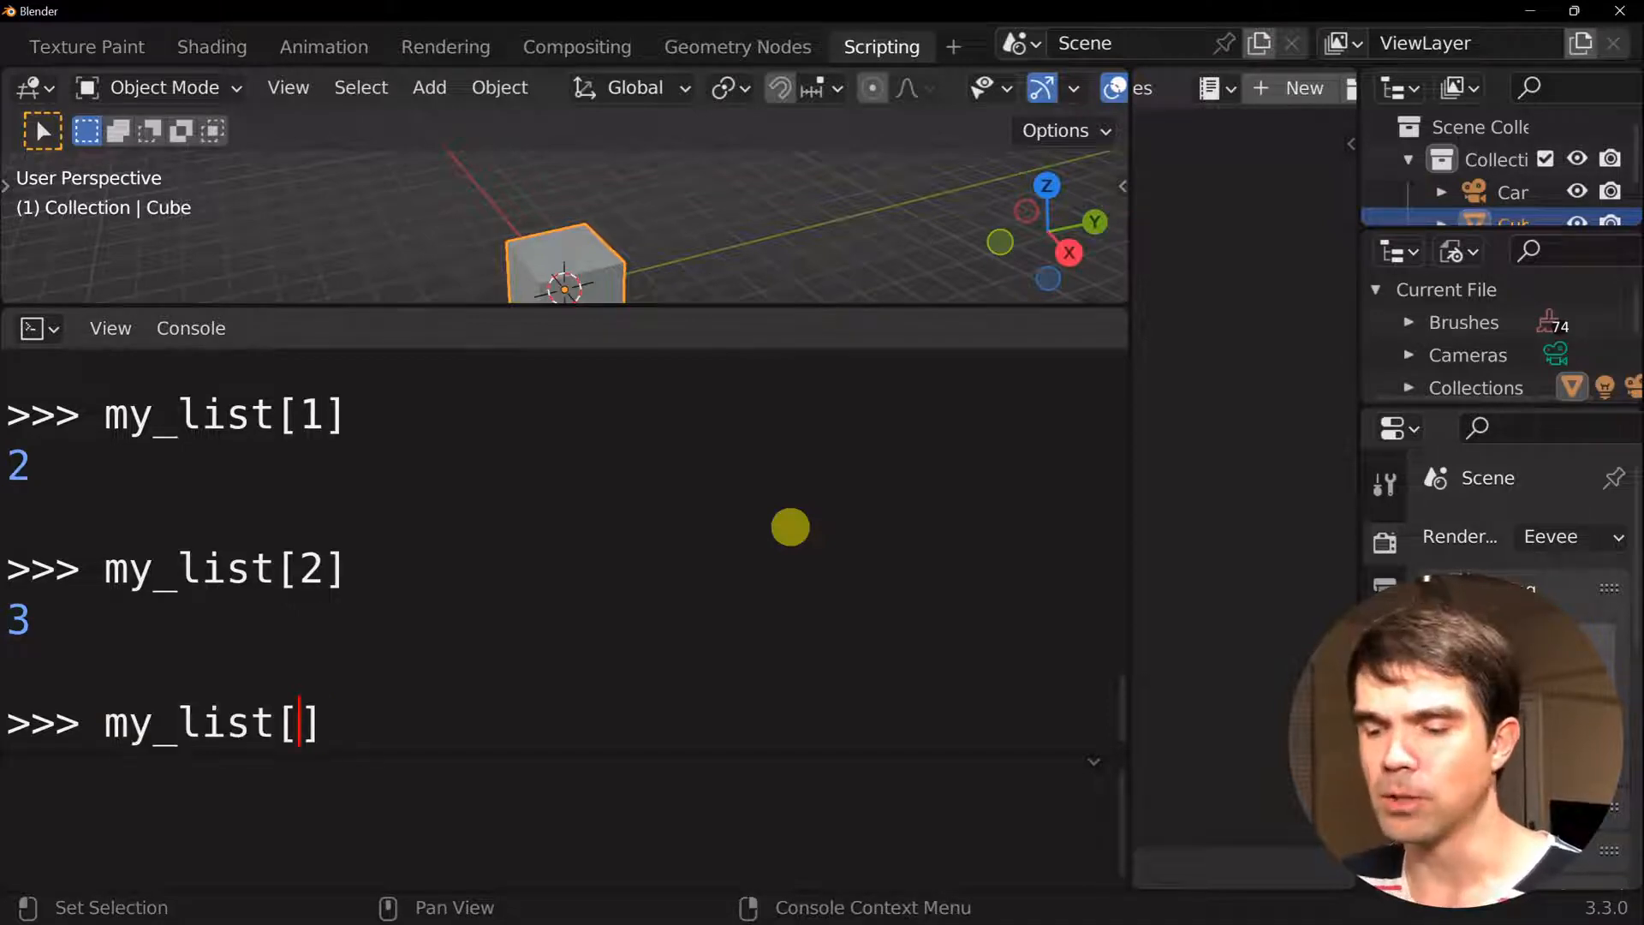
pyautogui.write('3')
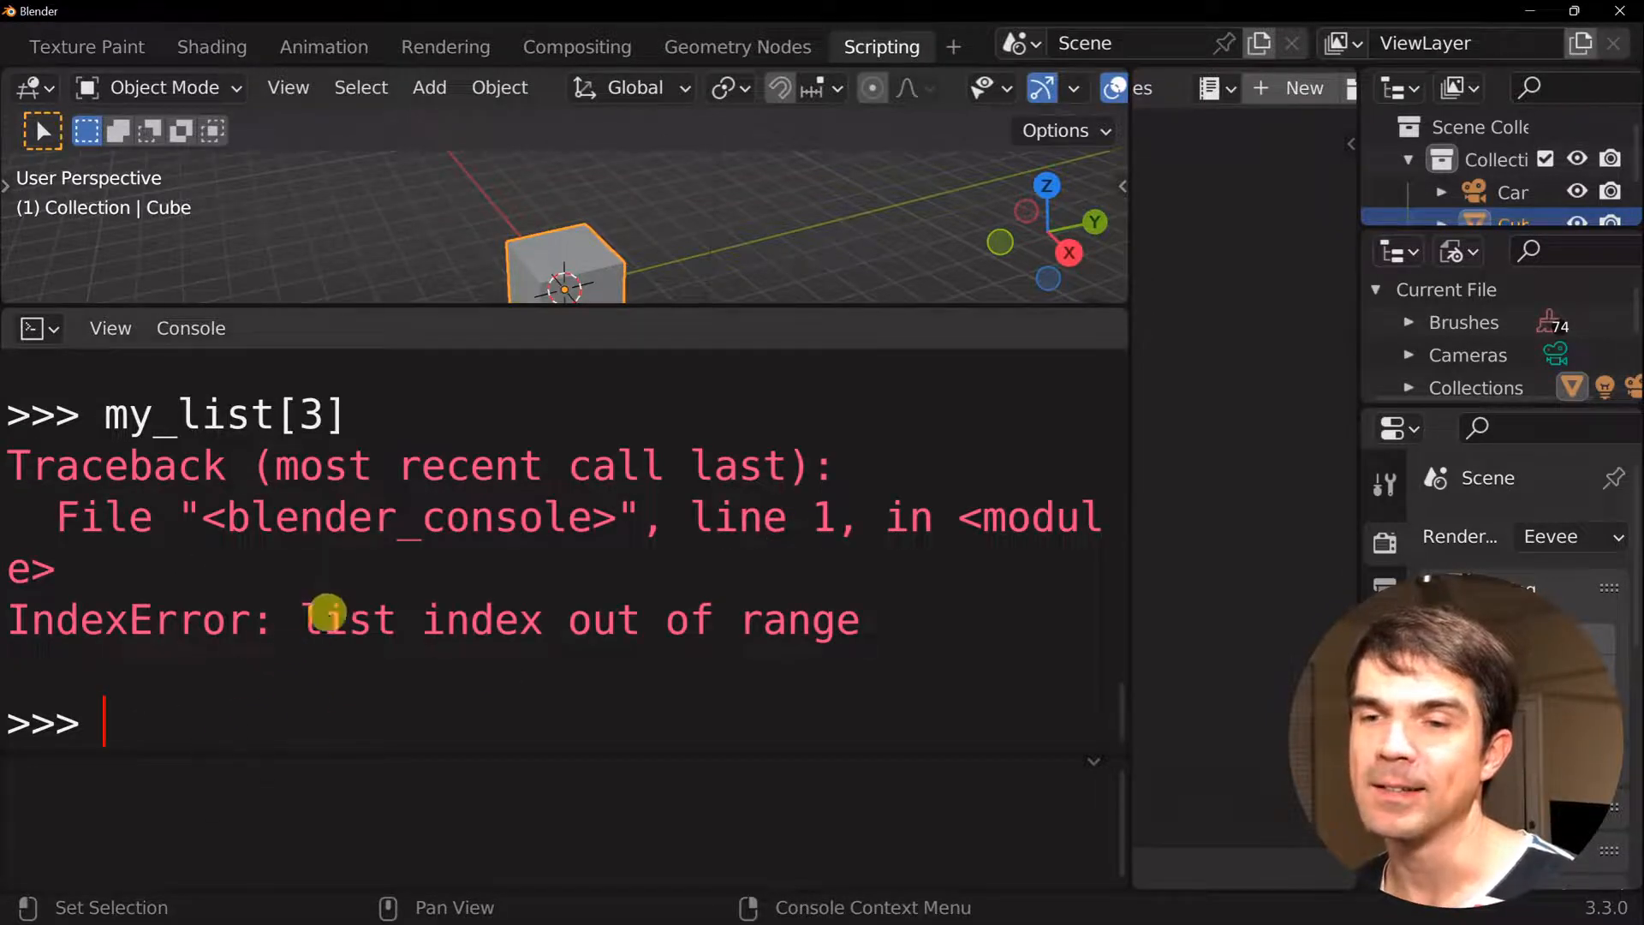
pyautogui.moveTo(325, 613); pyautogui.dragTo(739, 601)
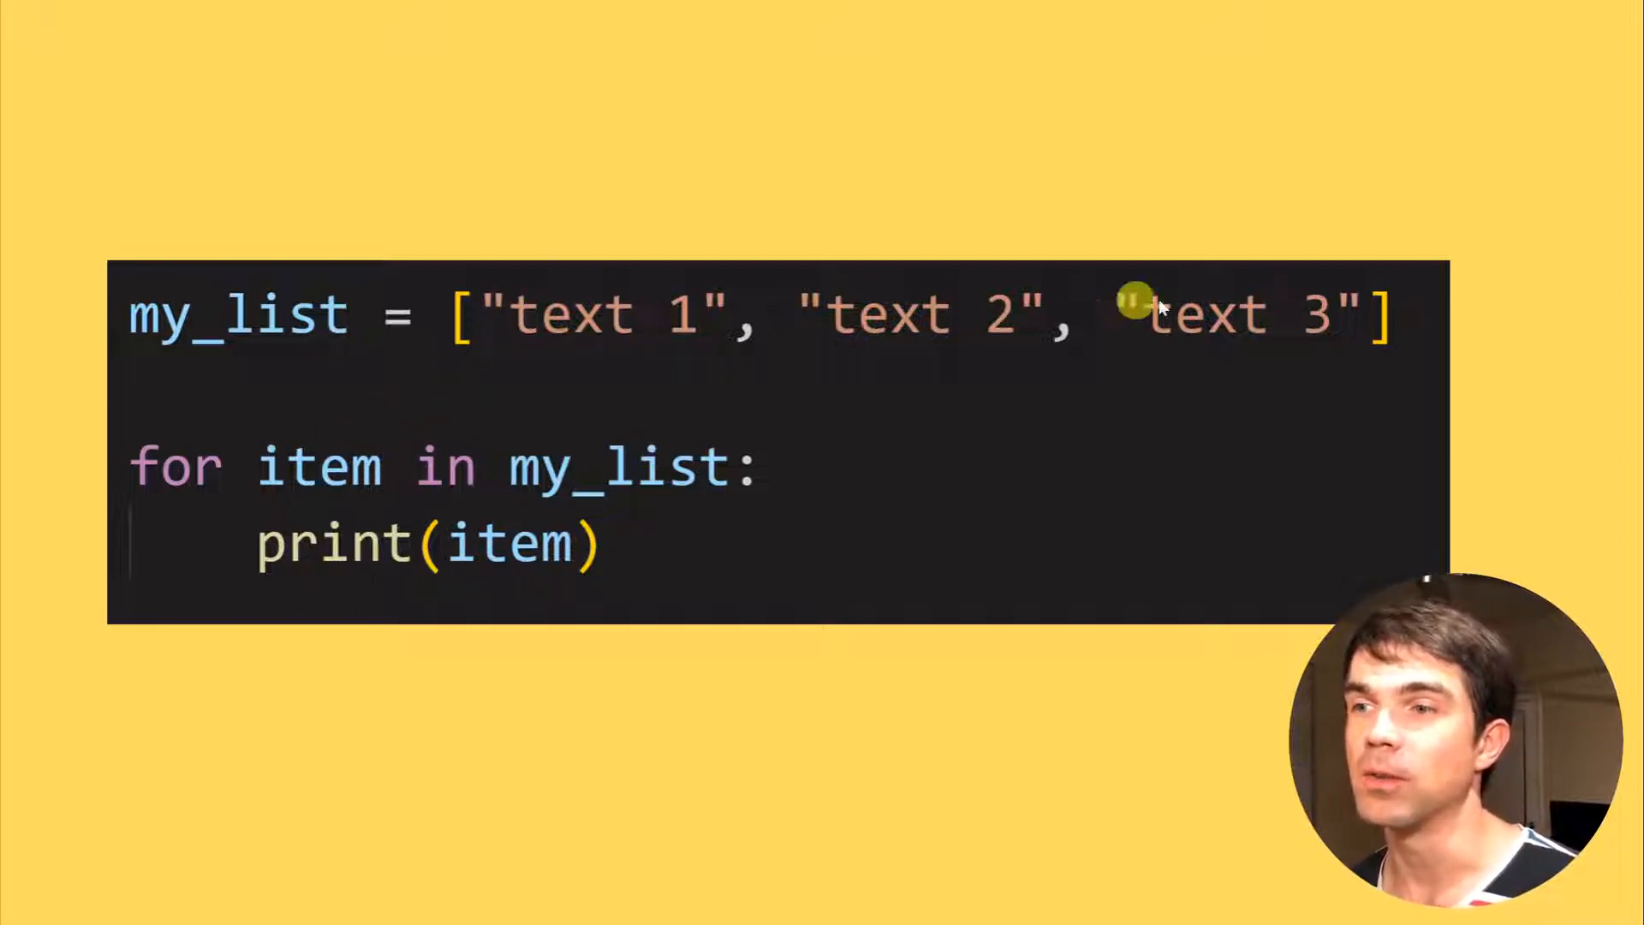
pyautogui.moveTo(529, 473)
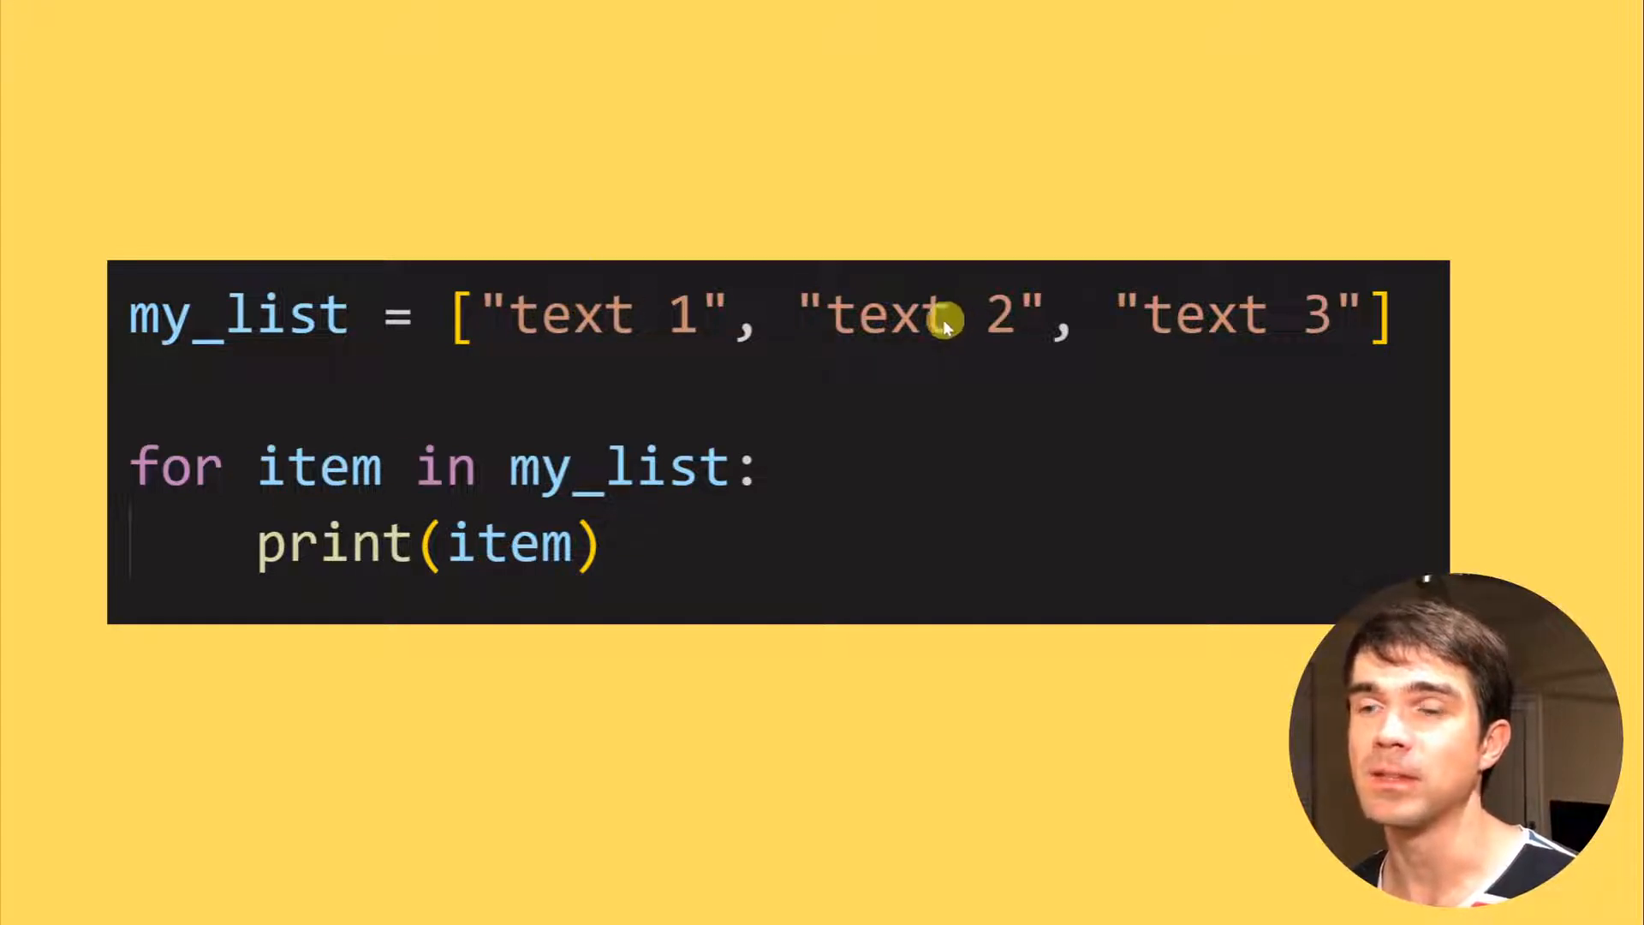
pyautogui.moveTo(315, 498)
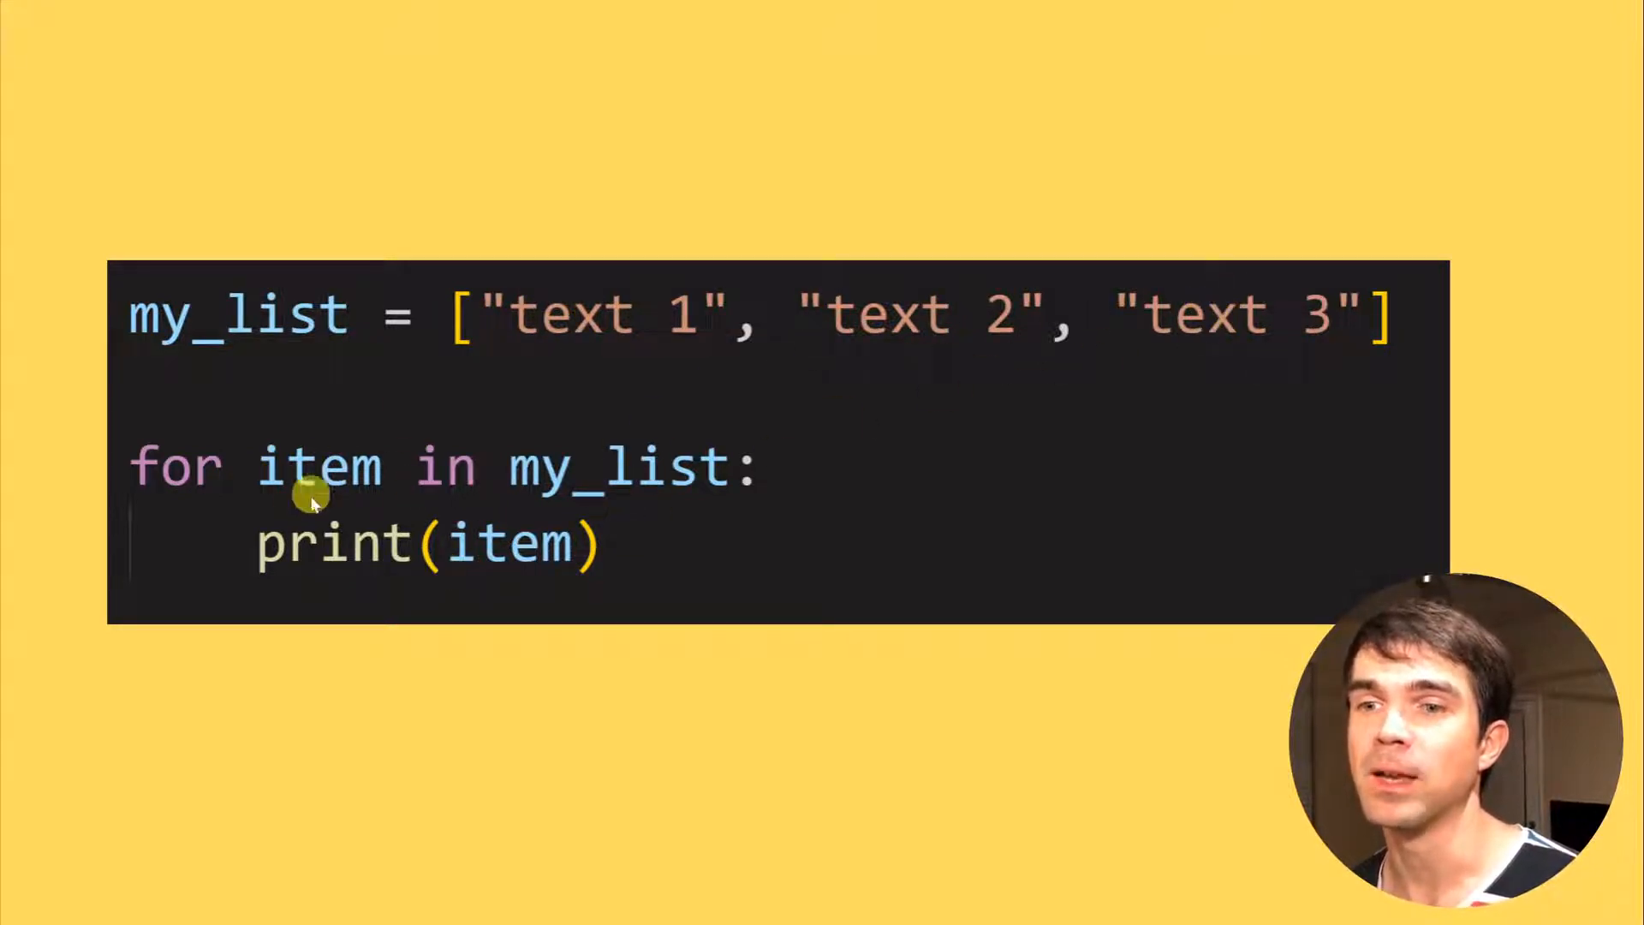
pyautogui.moveTo(456, 521)
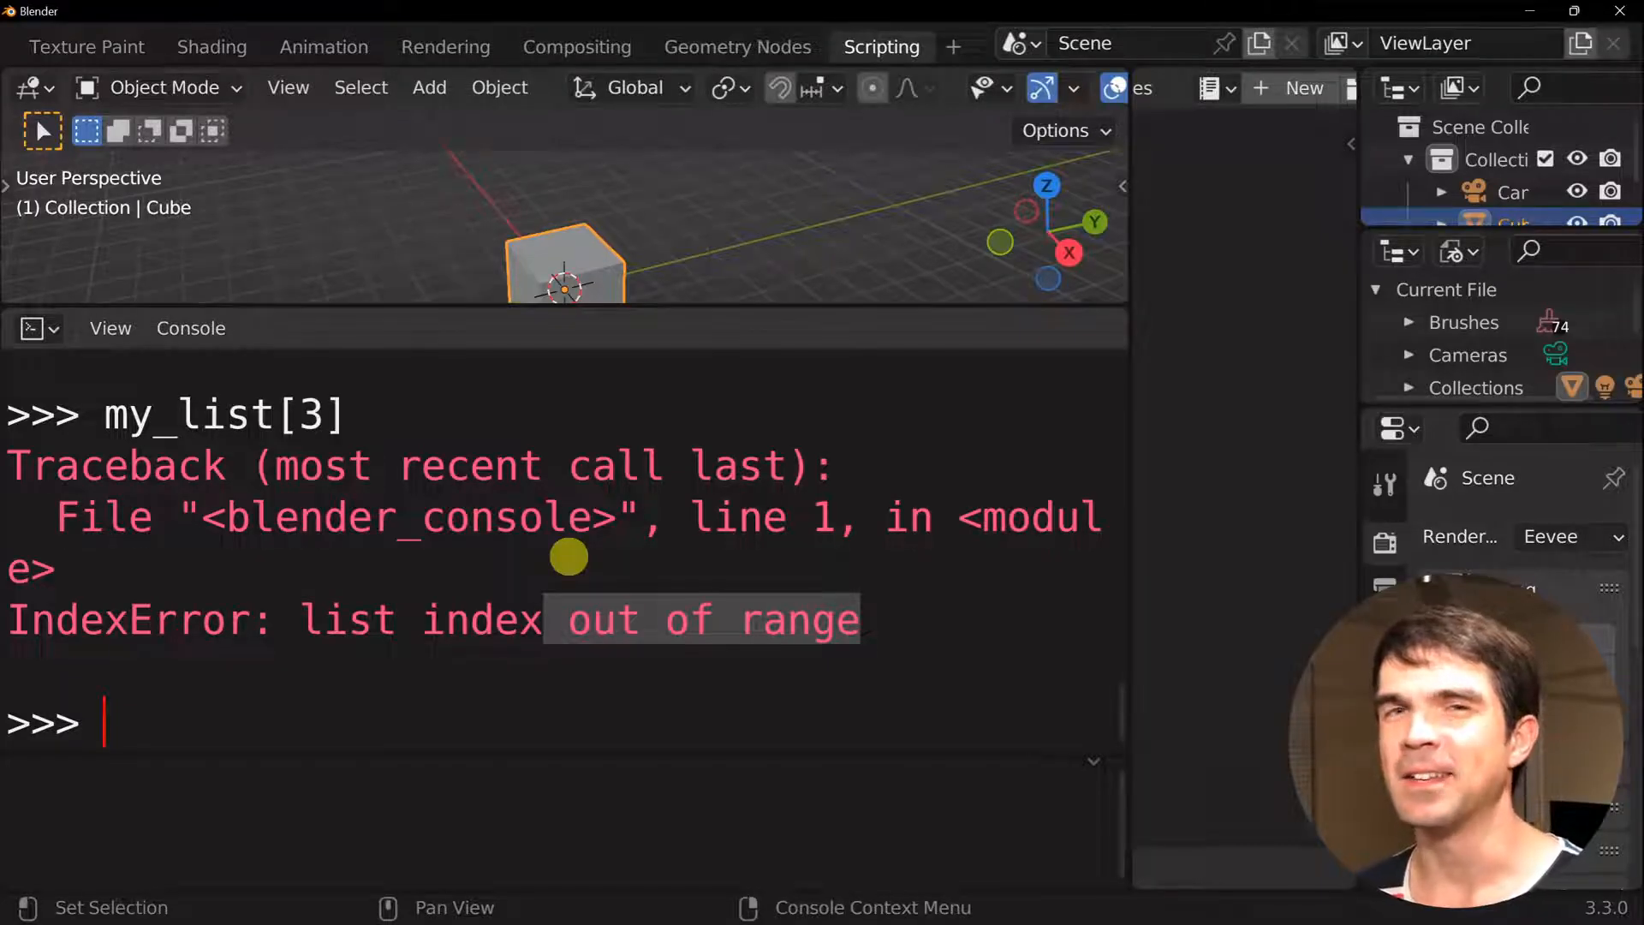
# Run 'for item in my_list: print(item)' in the console so each item prints
pyautogui.write('for item in my_list:')
pyautogui.write('print(item)')
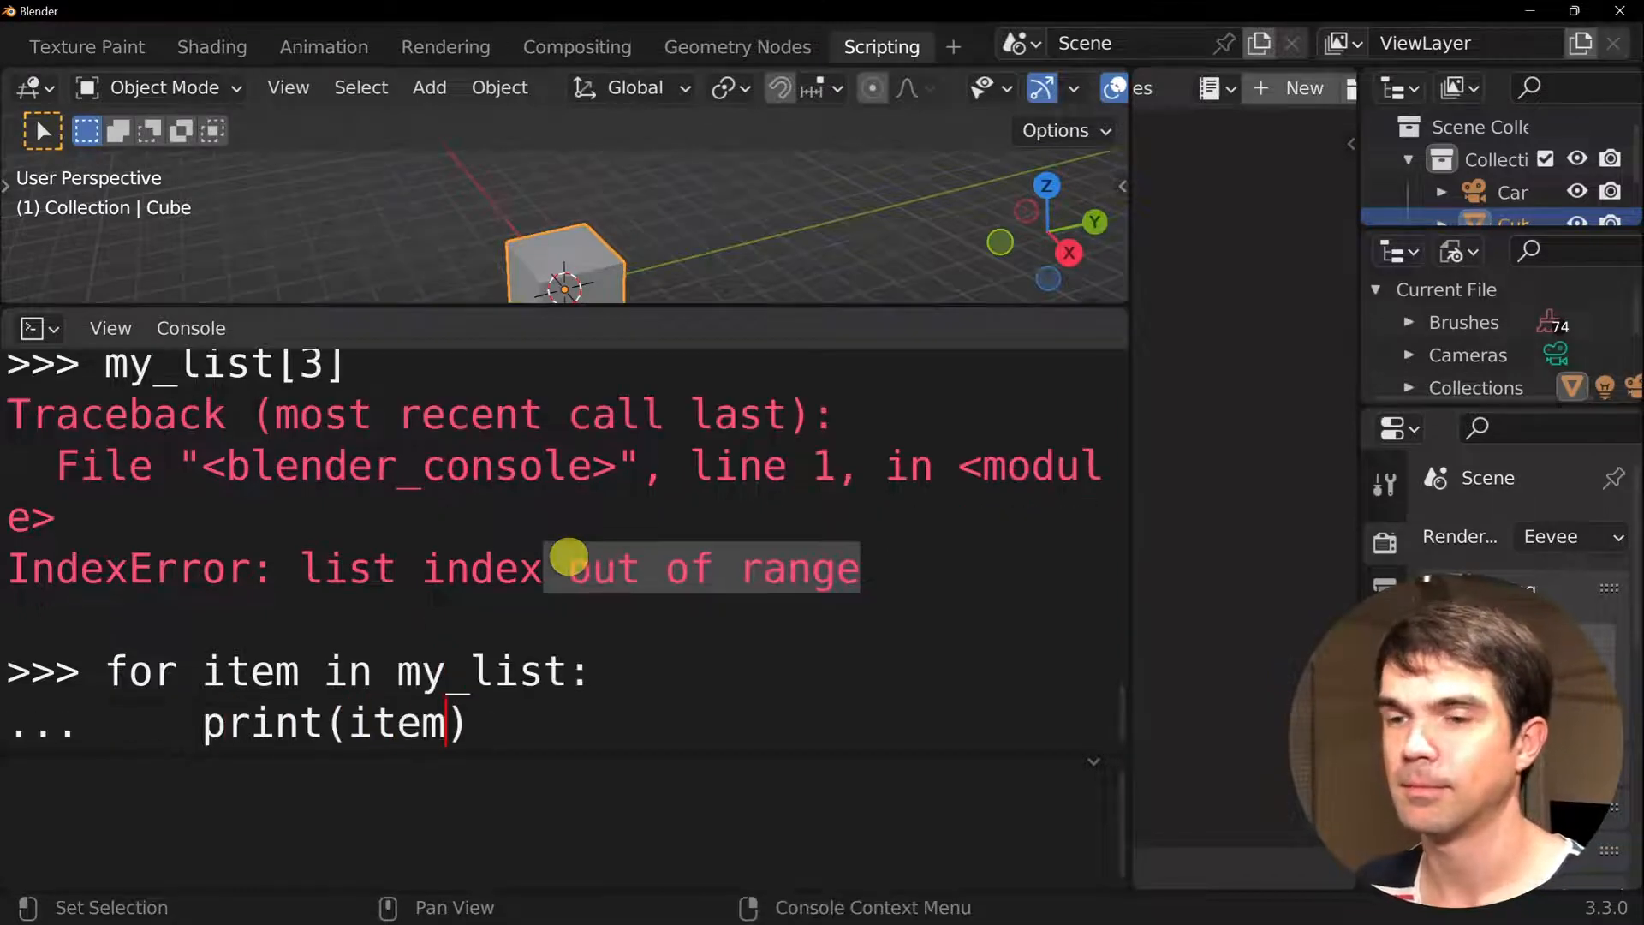
pyautogui.press('Return')
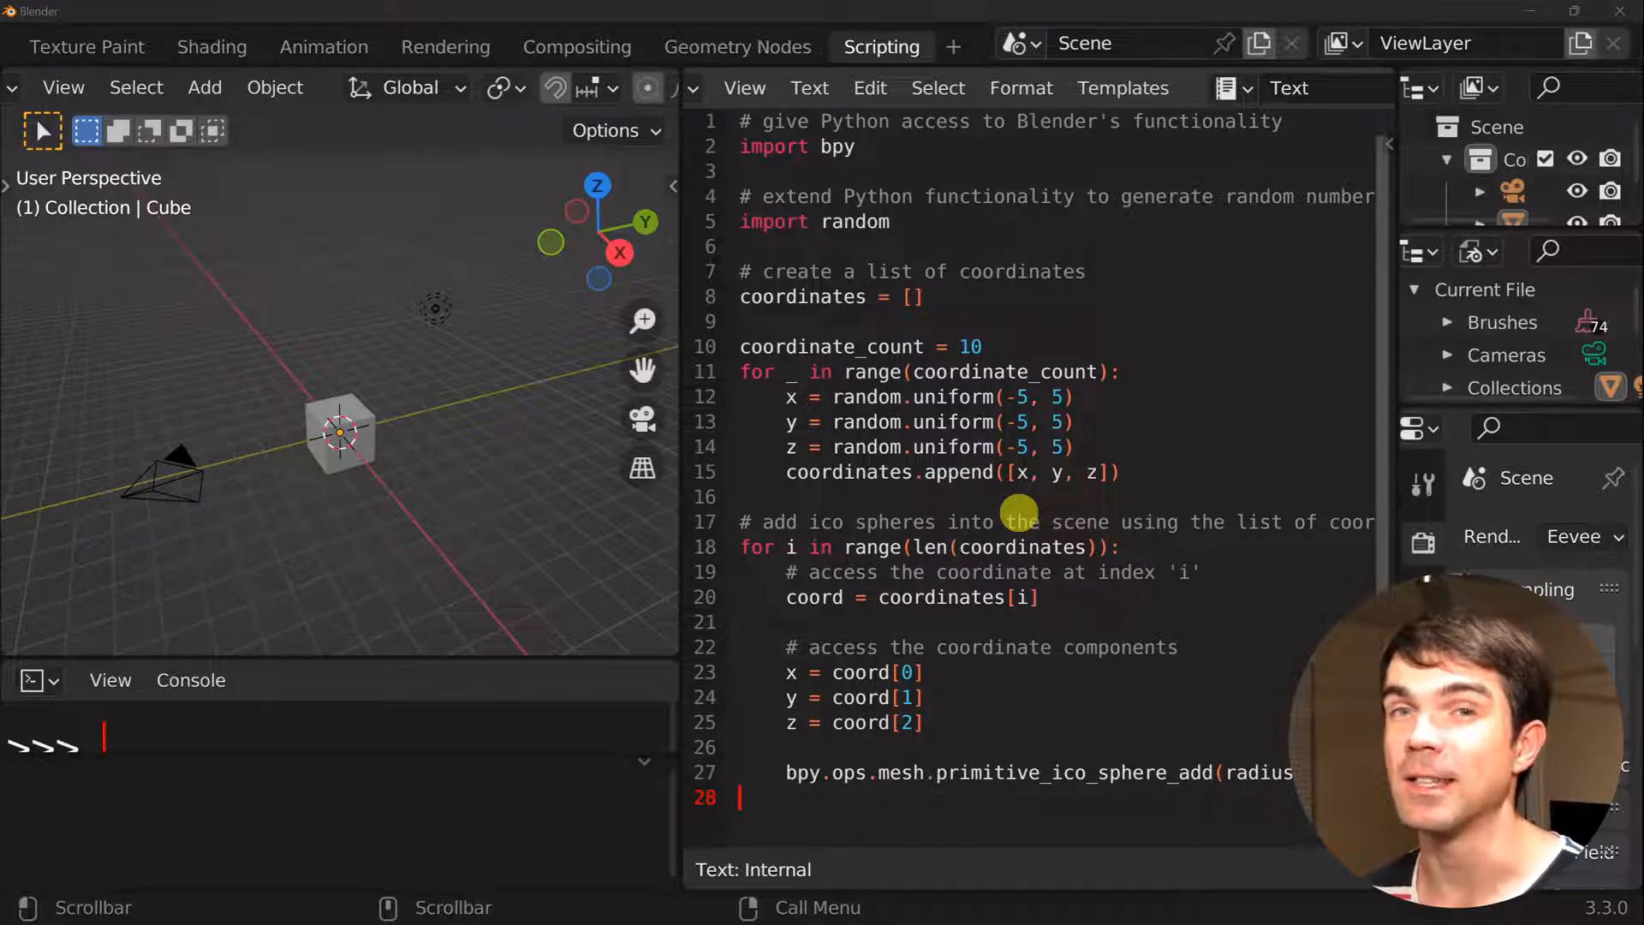
pyautogui.moveTo(1149, 284)
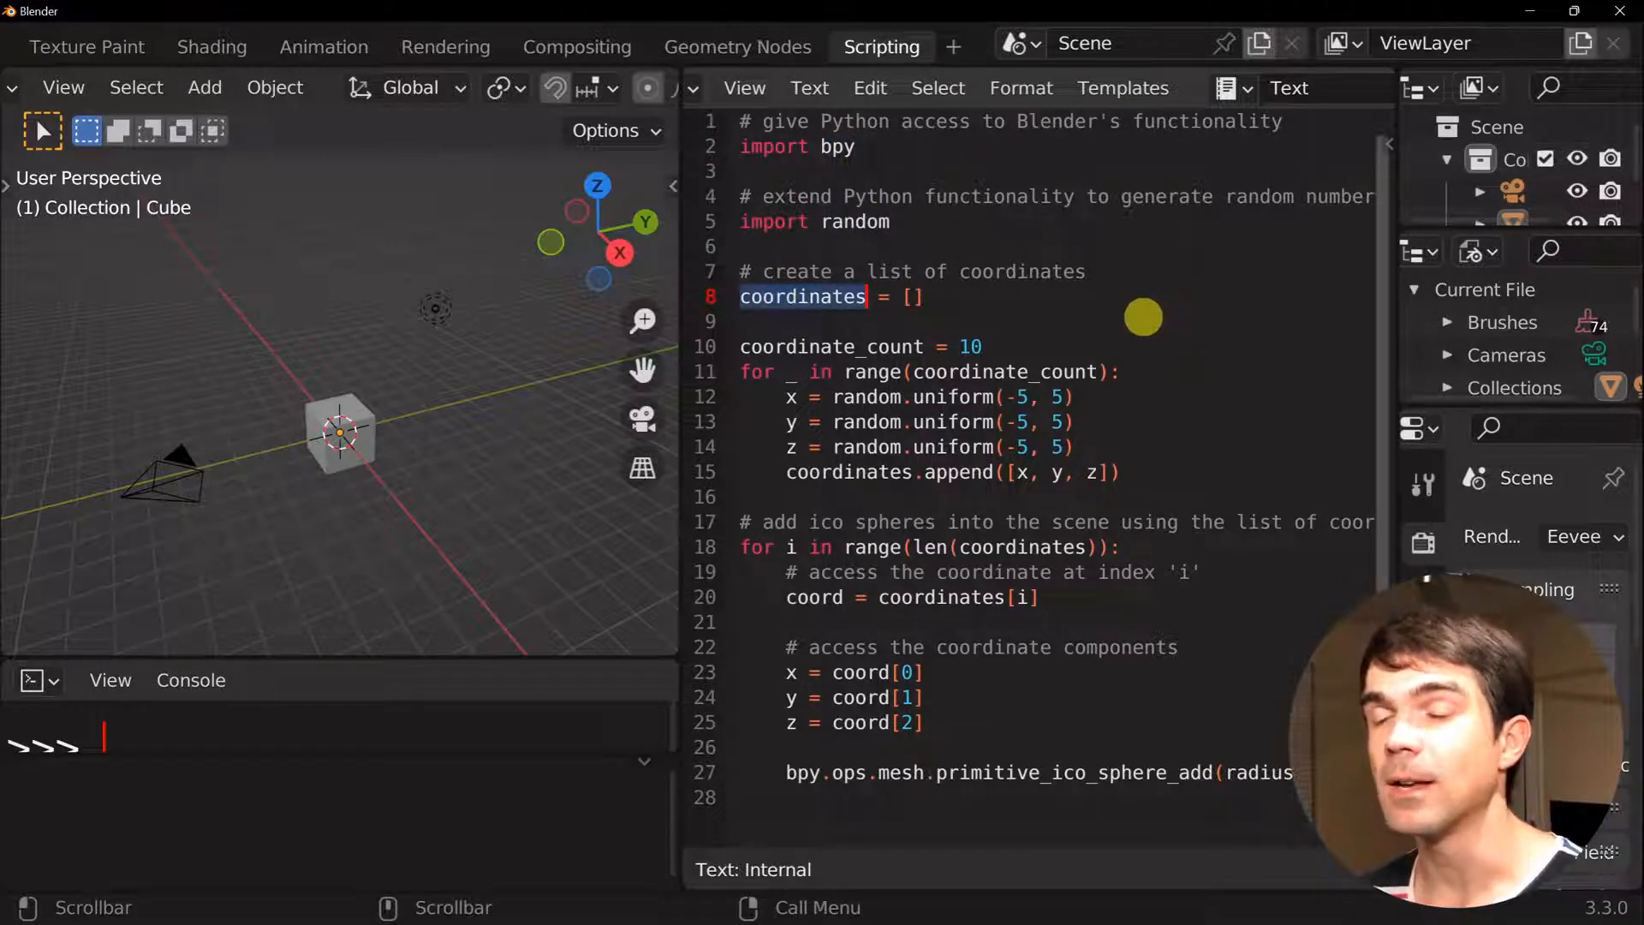
# Walk through the coordinates list and the indexed loop reading coordinates[i] into x, y, z for ico spheres
pyautogui.moveTo(741, 346); pyautogui.dragTo(1116, 473)
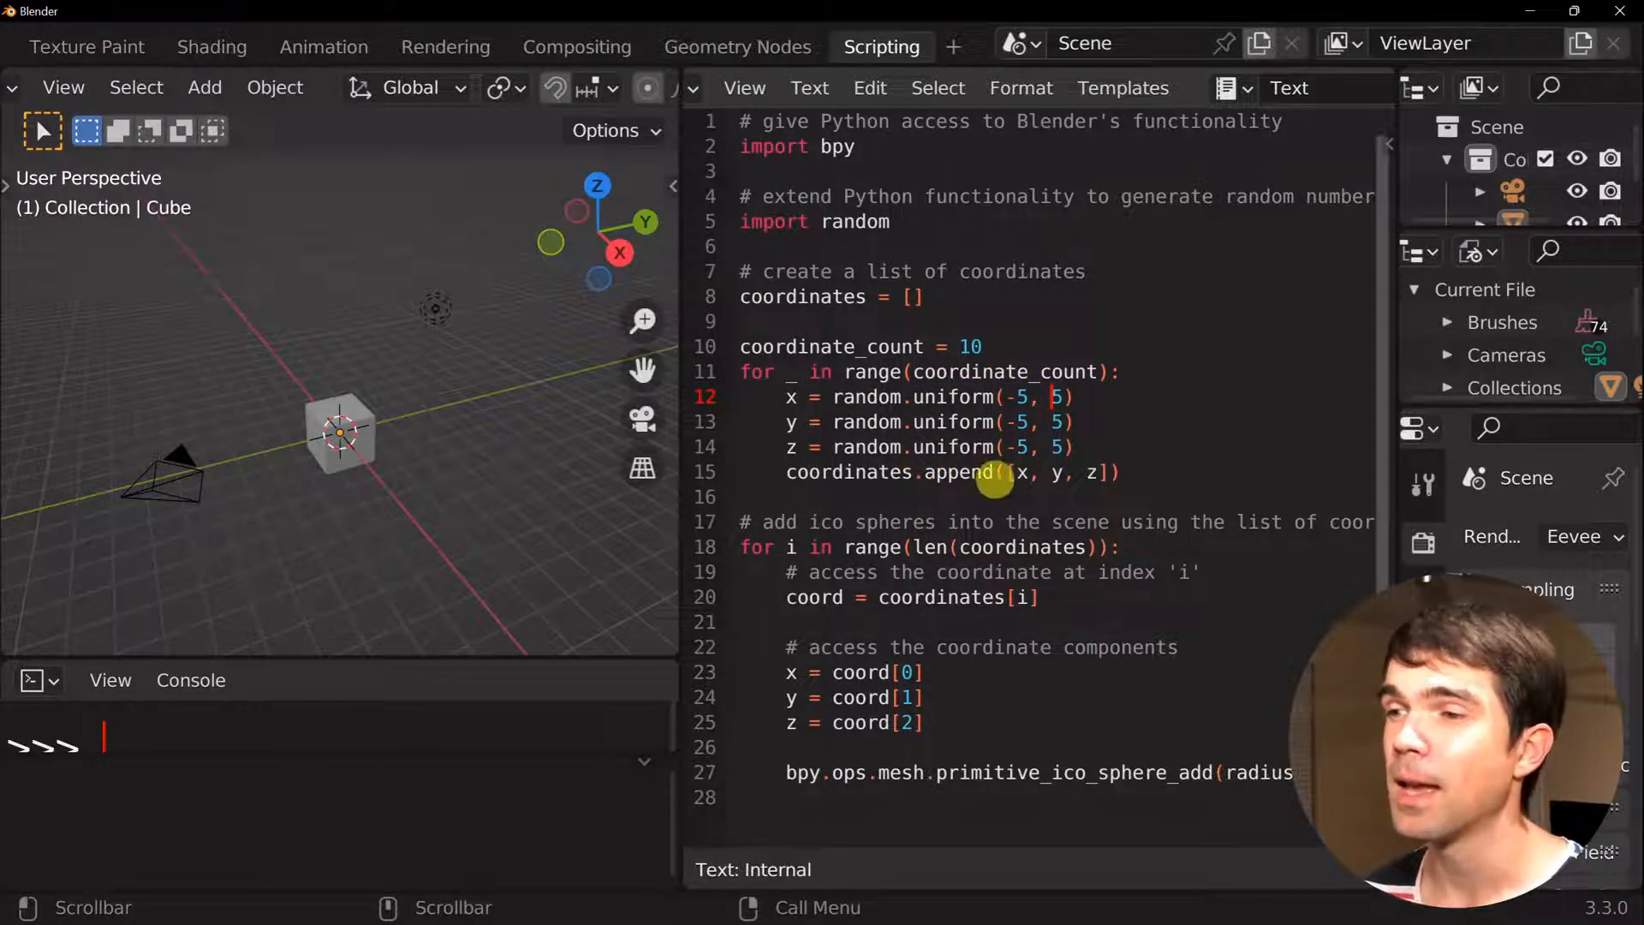
pyautogui.doubleClick(957, 473)
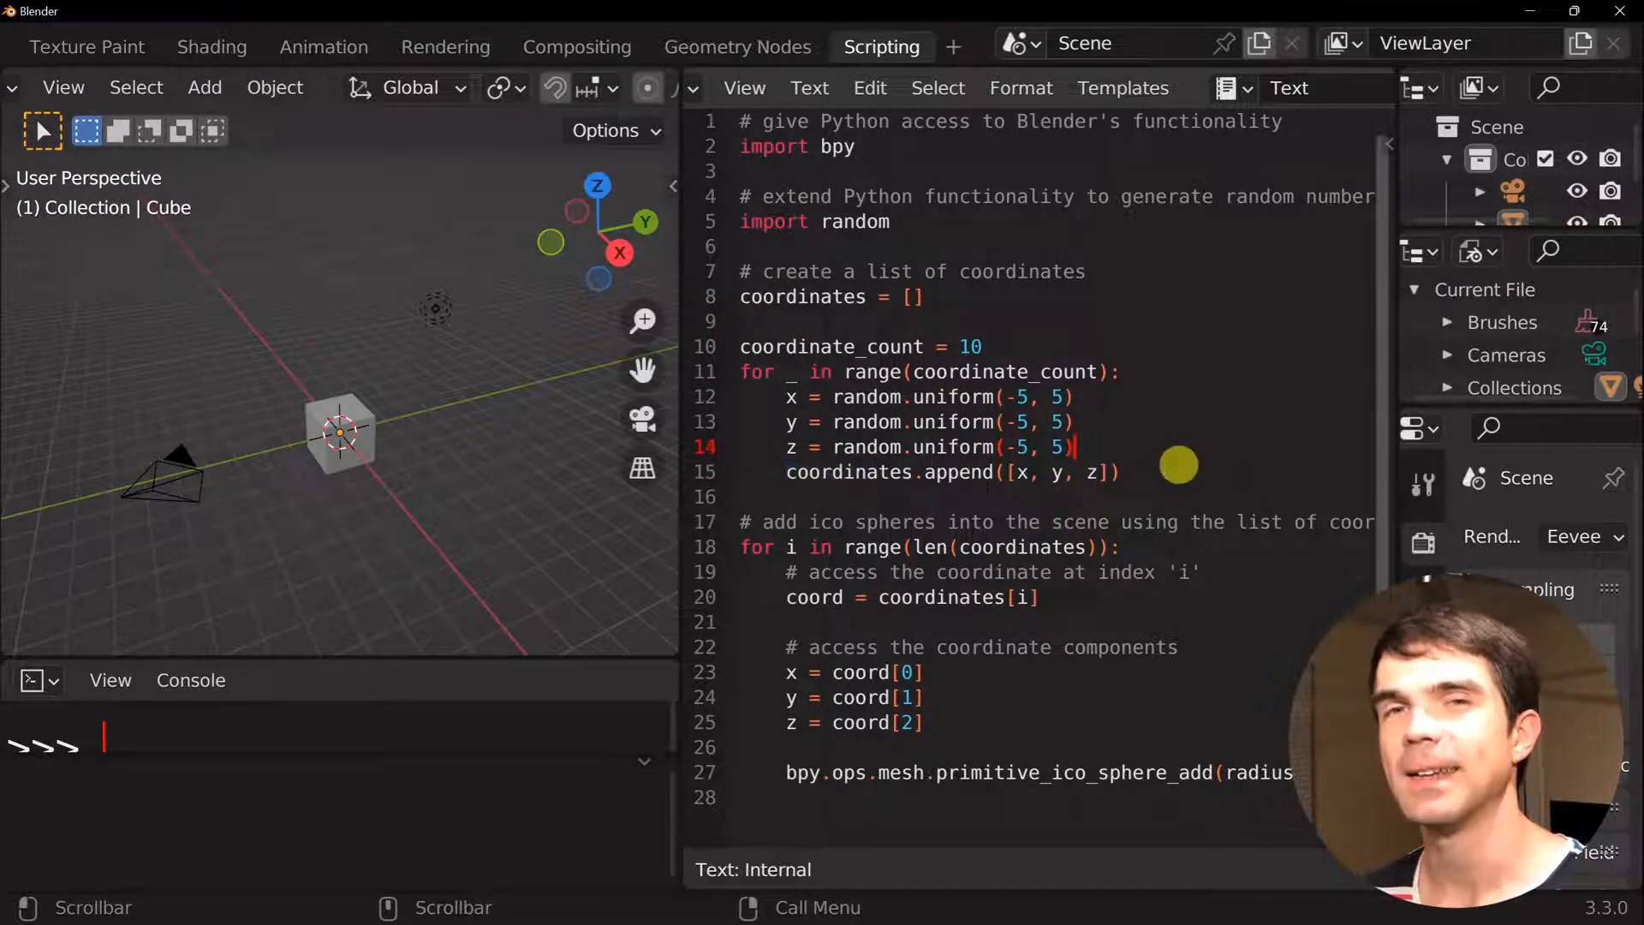
pyautogui.moveTo(924, 546)
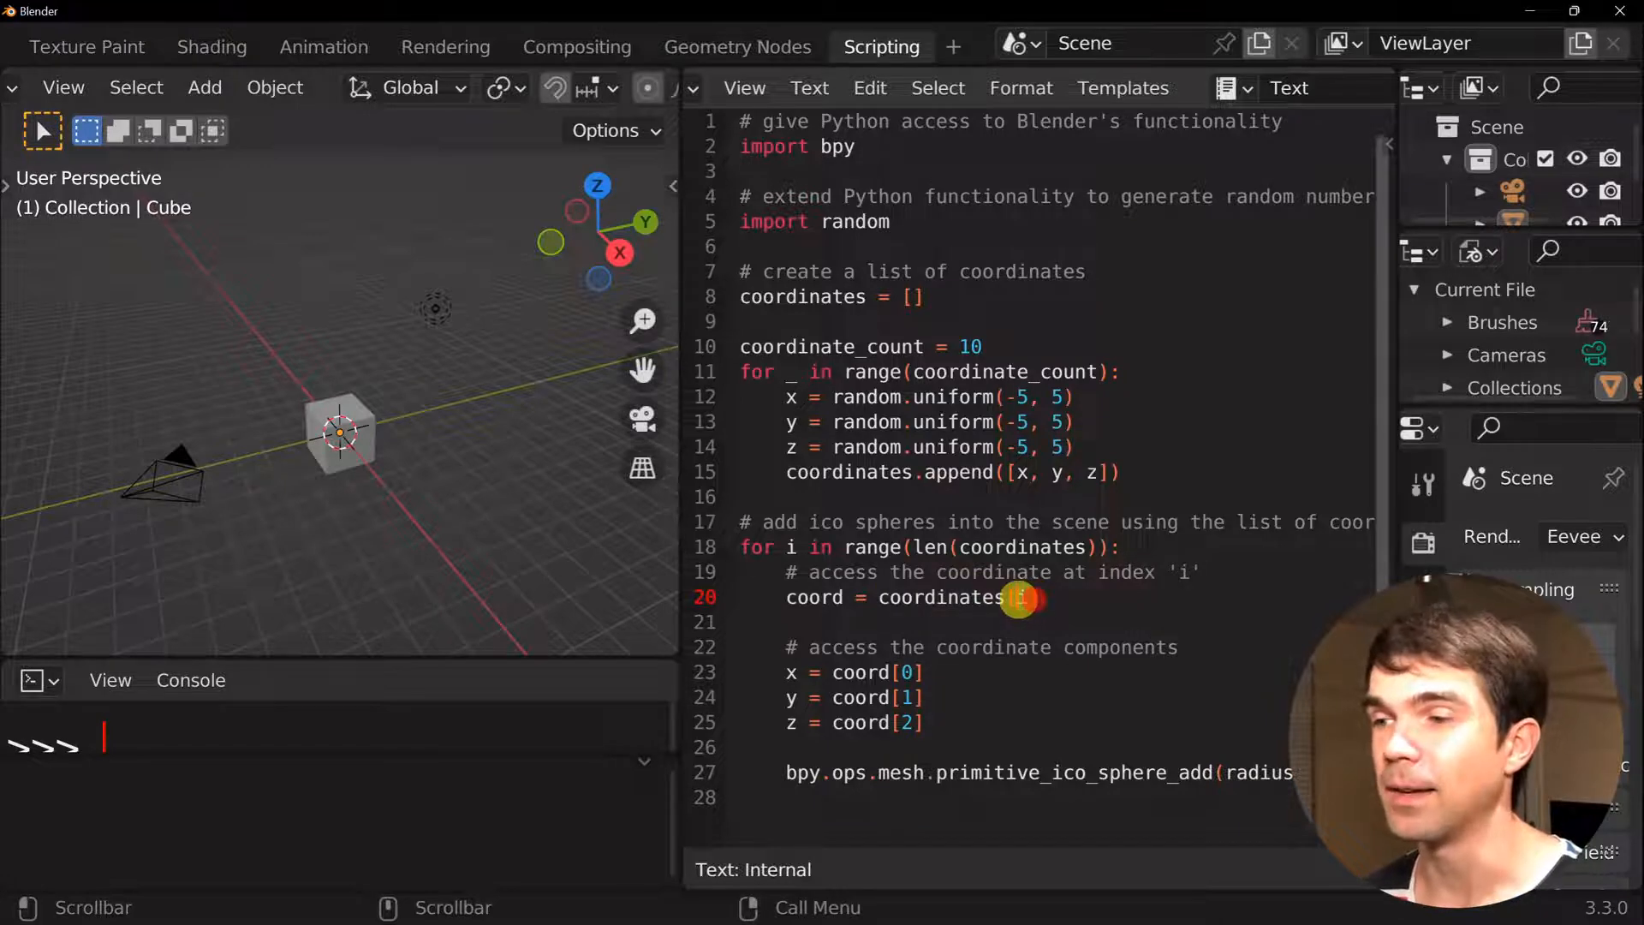
pyautogui.doubleClick(941, 597)
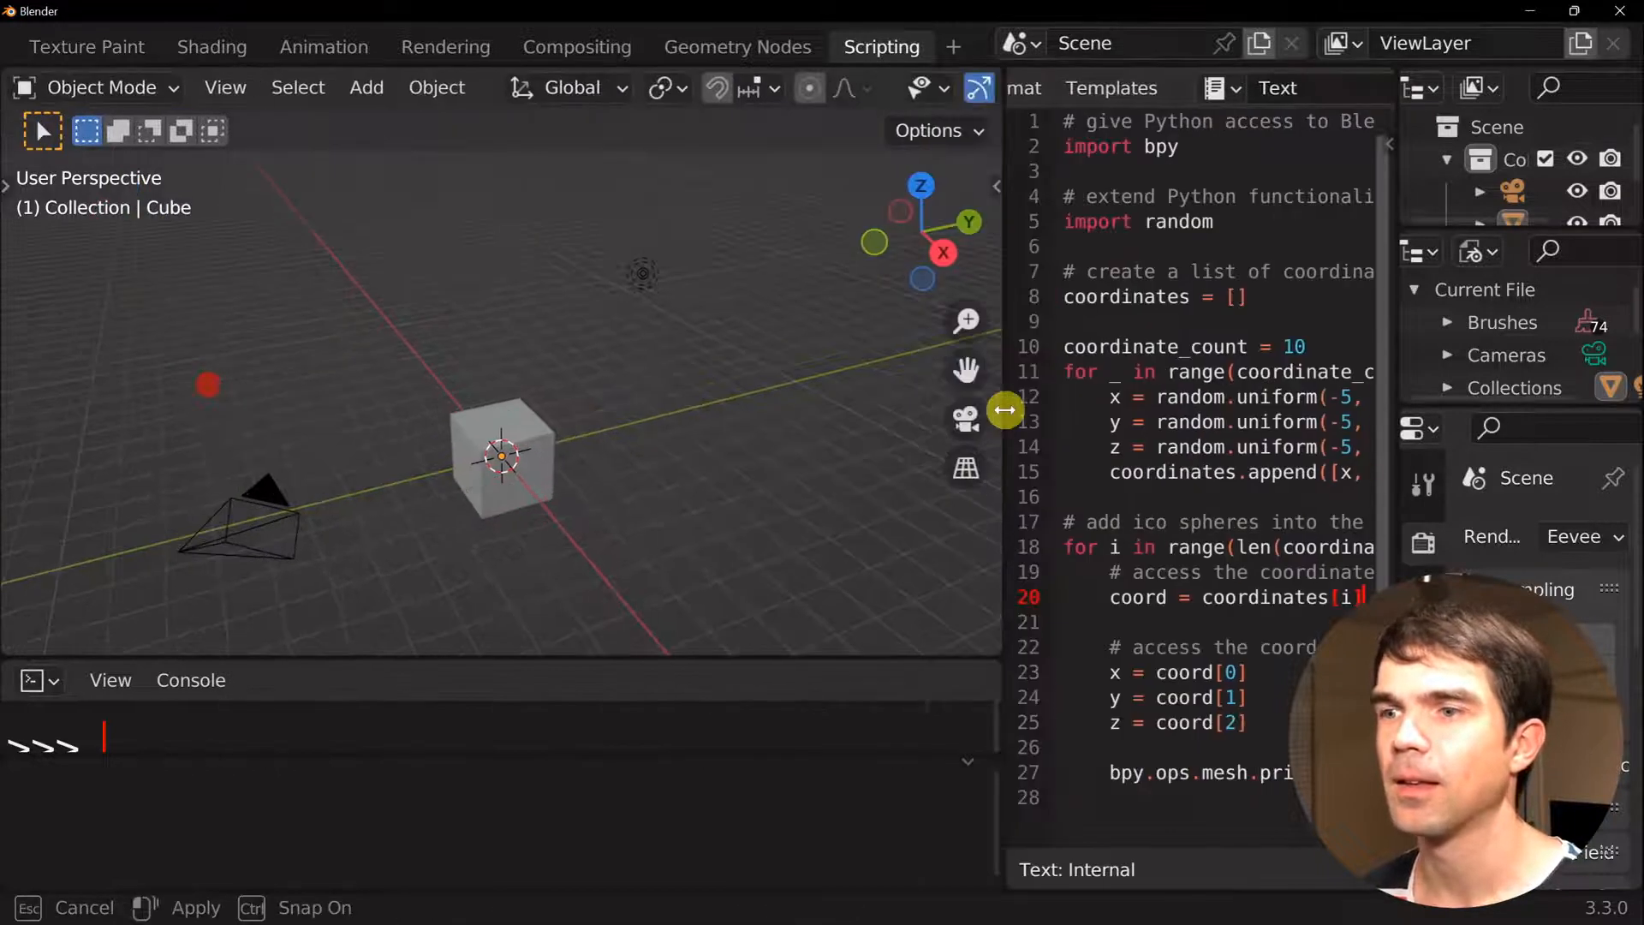
# Delete all selected default objects so the scene is empty before adding spheres
pyautogui.press('x')
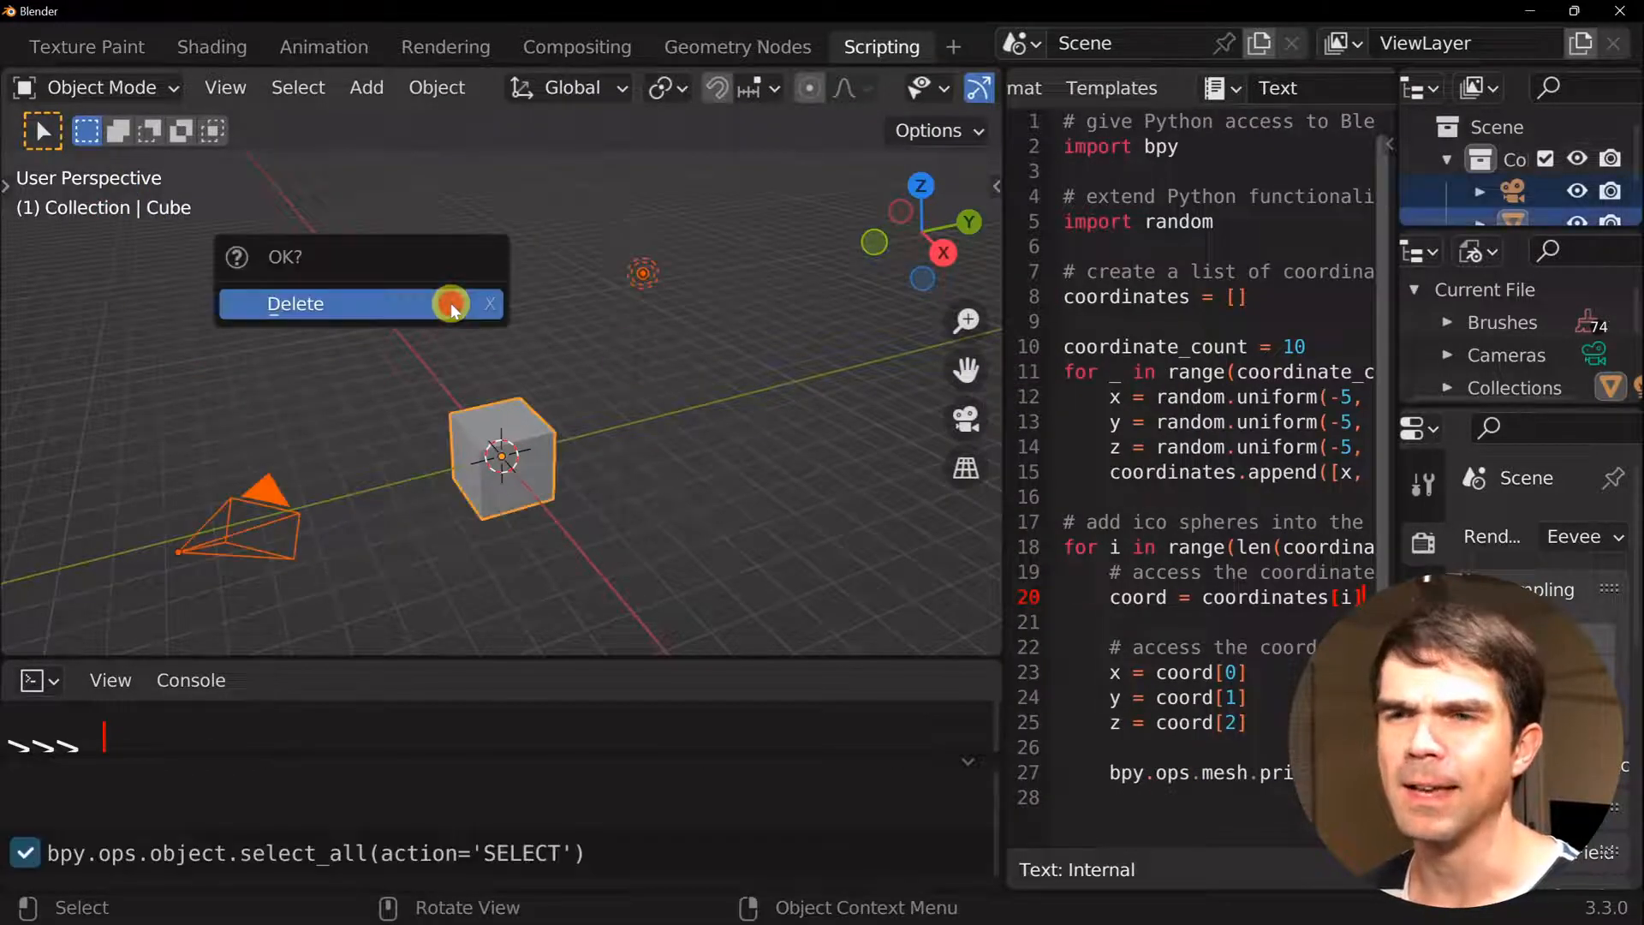
pyautogui.click(294, 303)
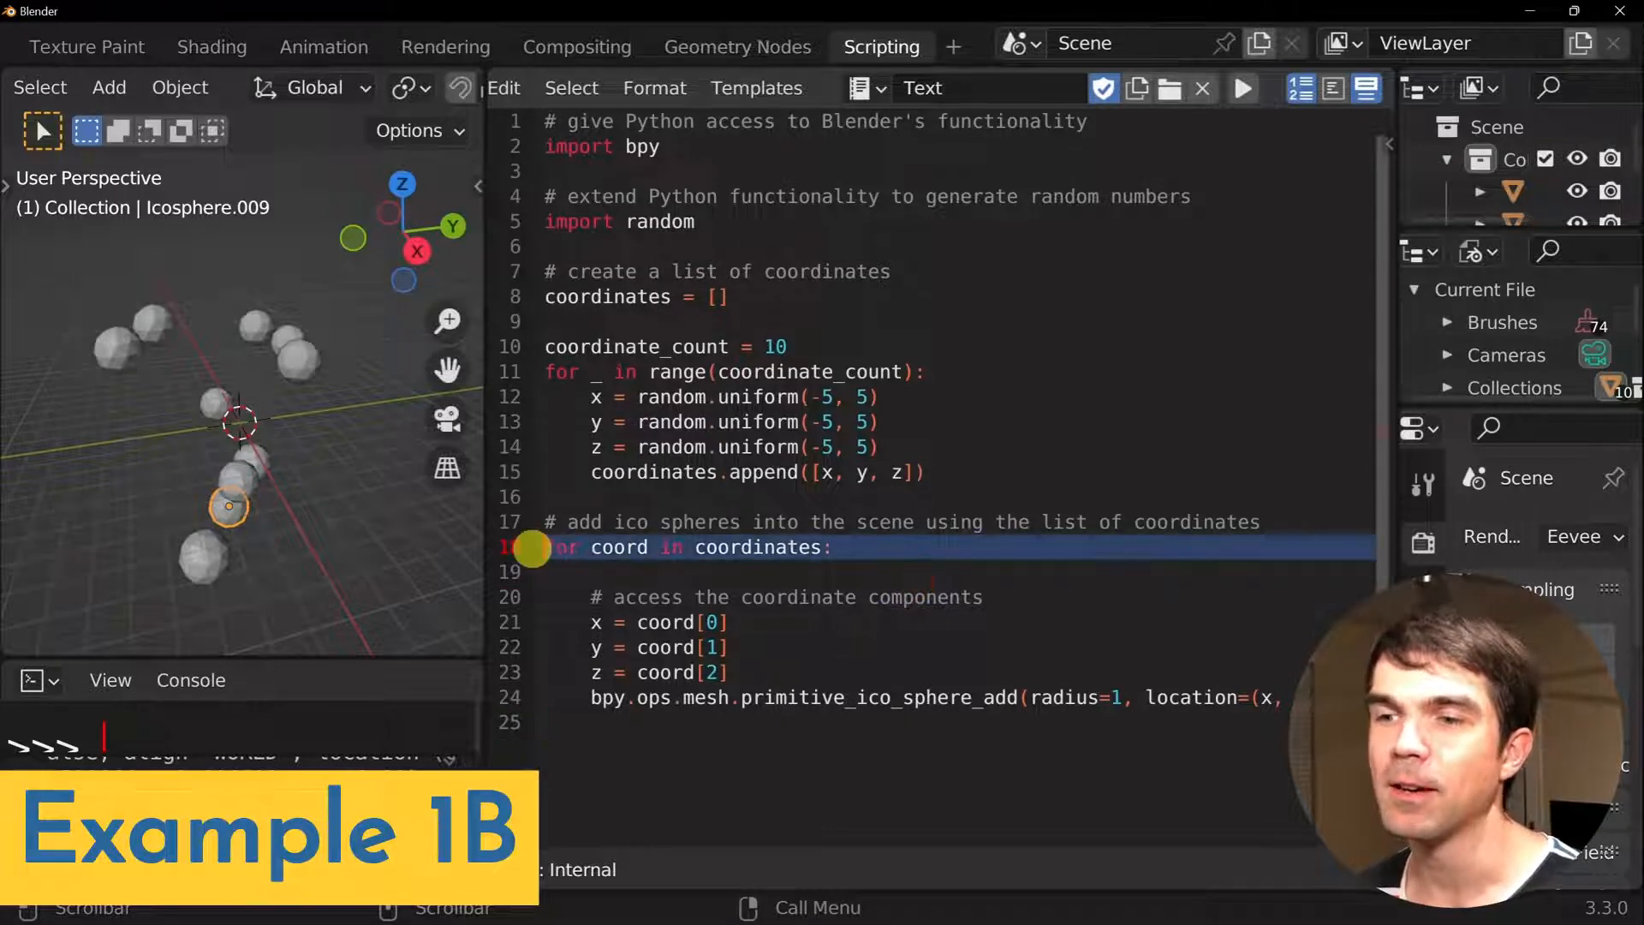
# Review the 'for coord in coordinates' loop and run it, adding ten more random ico spheres
pyautogui.click(1243, 88)
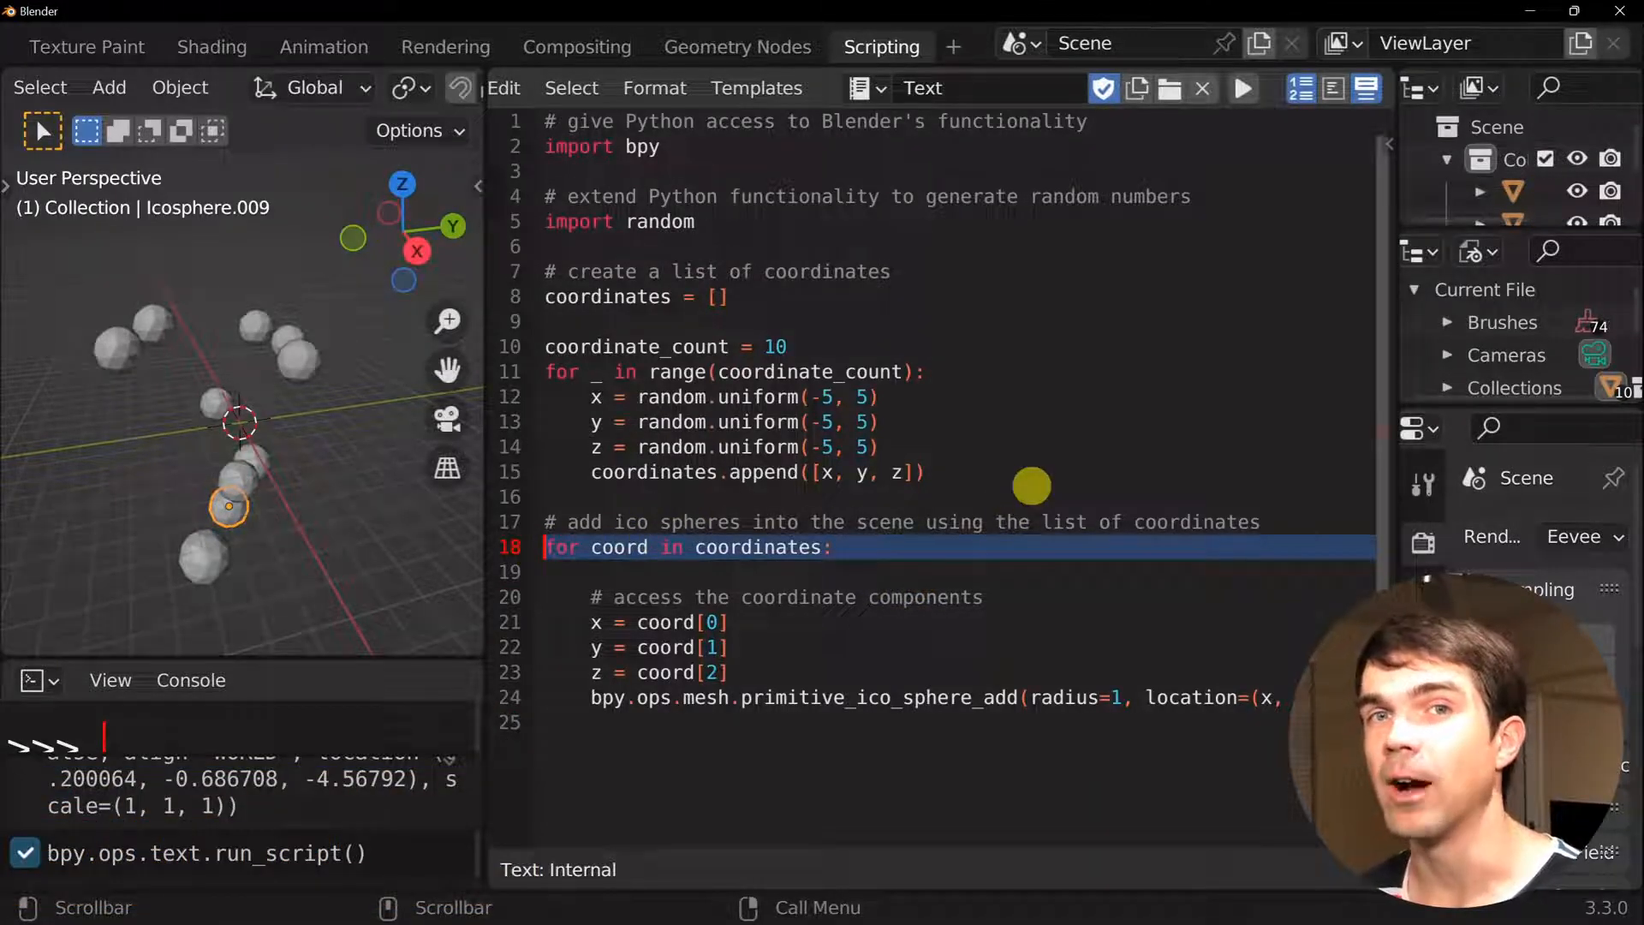
pyautogui.doubleClick(757, 546)
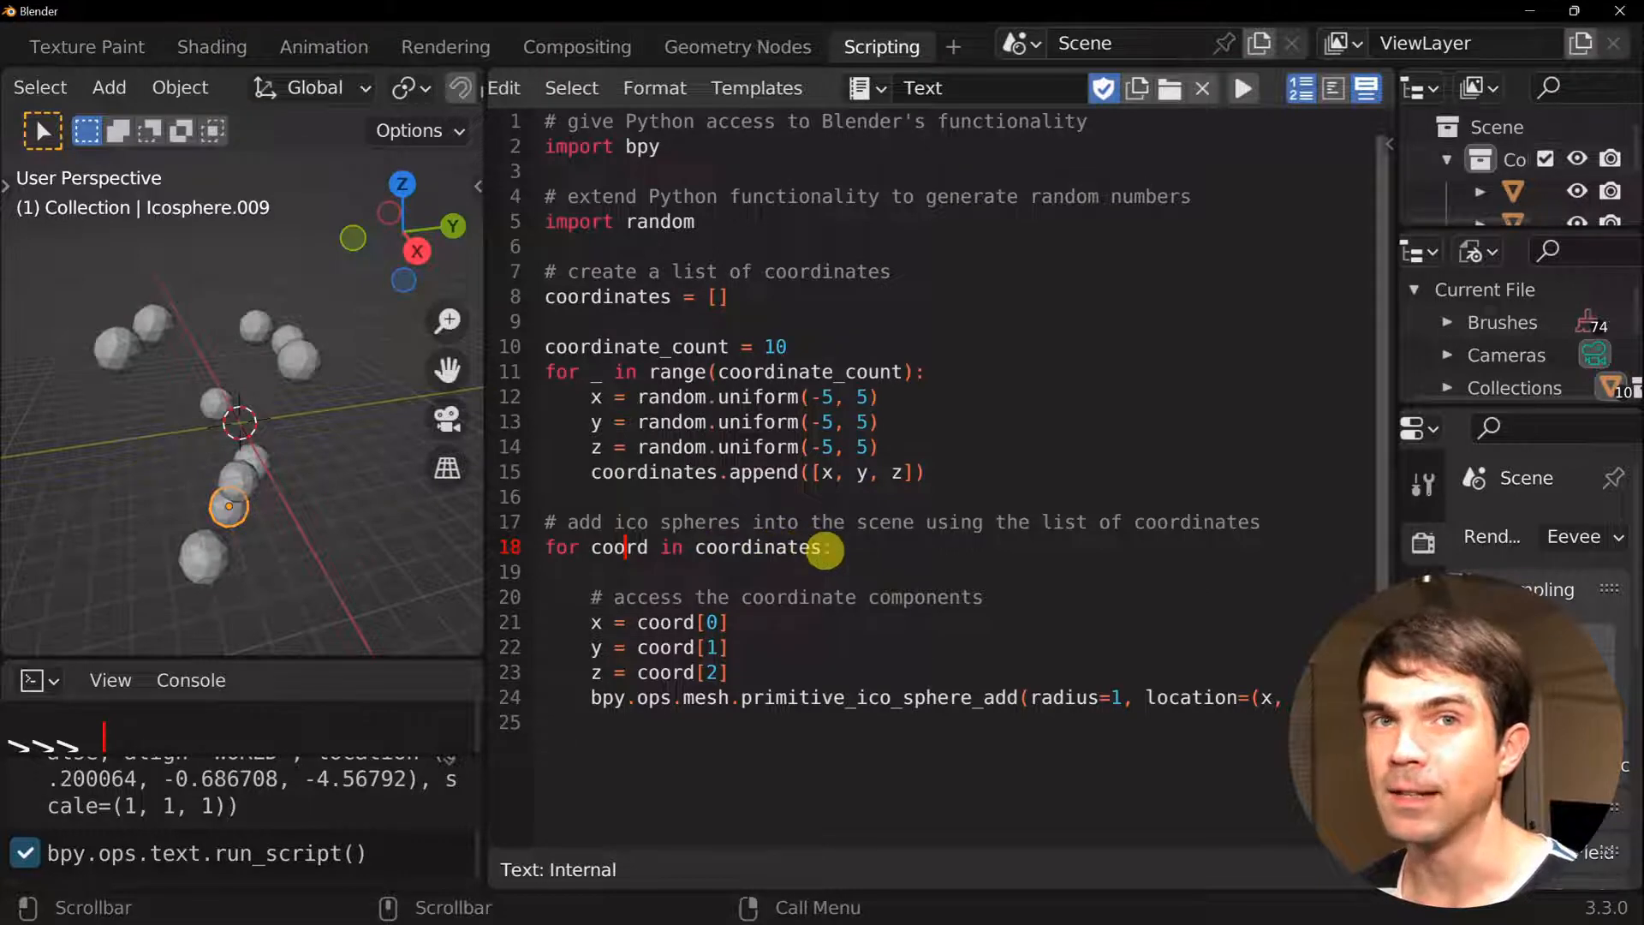
pyautogui.doubleClick(620, 547)
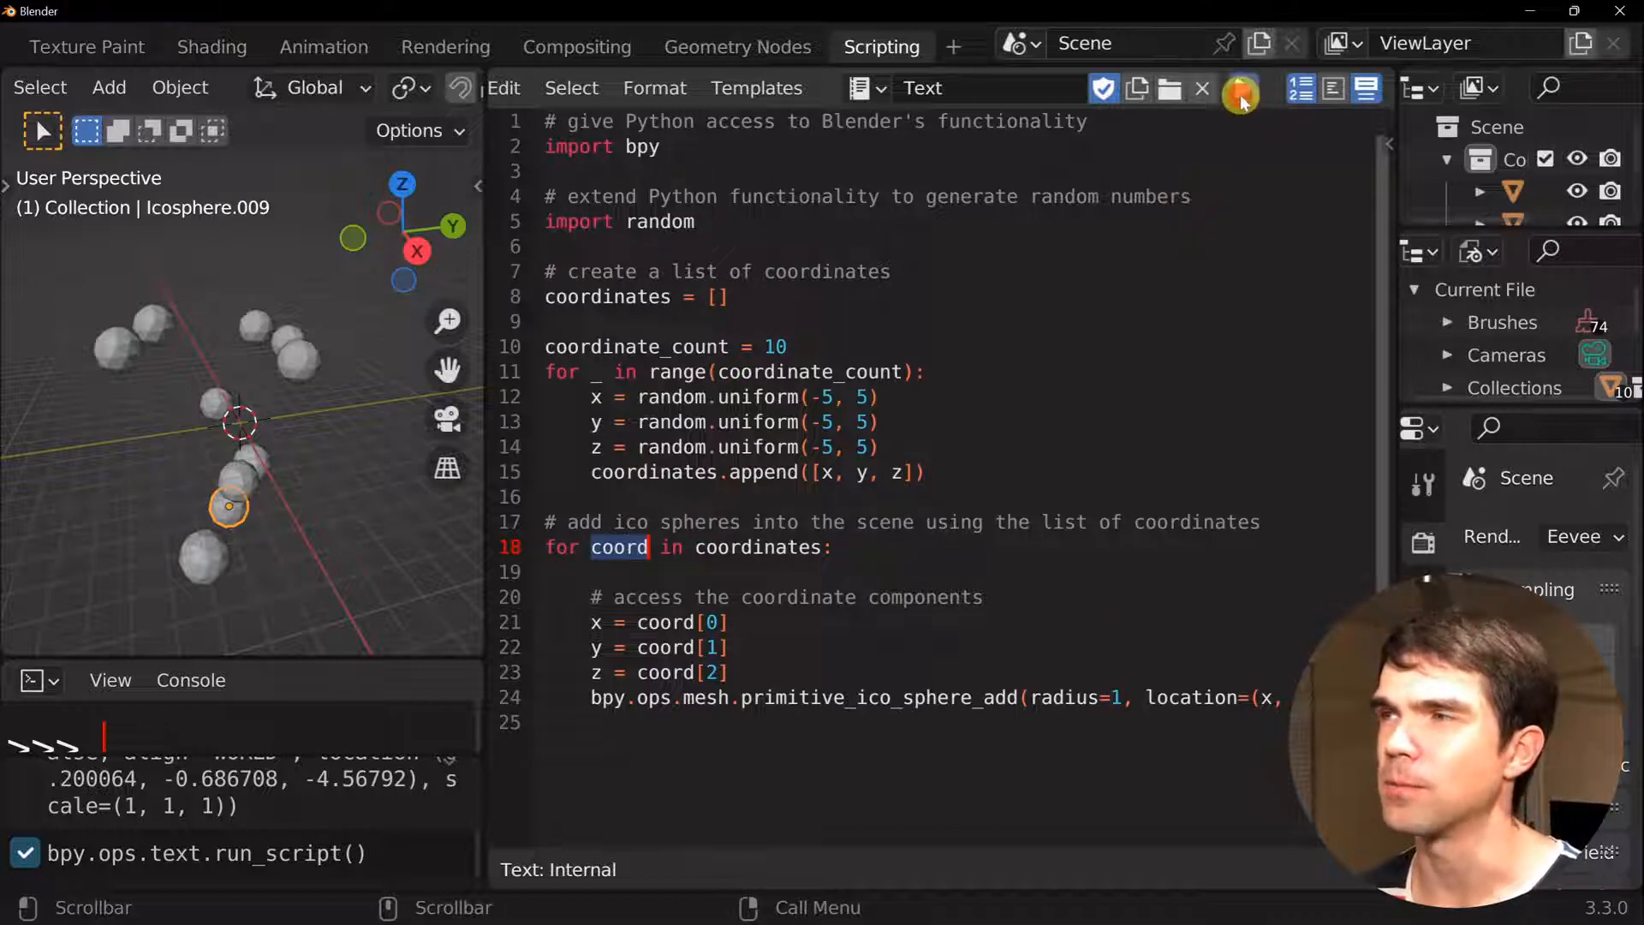
pyautogui.click(1241, 87)
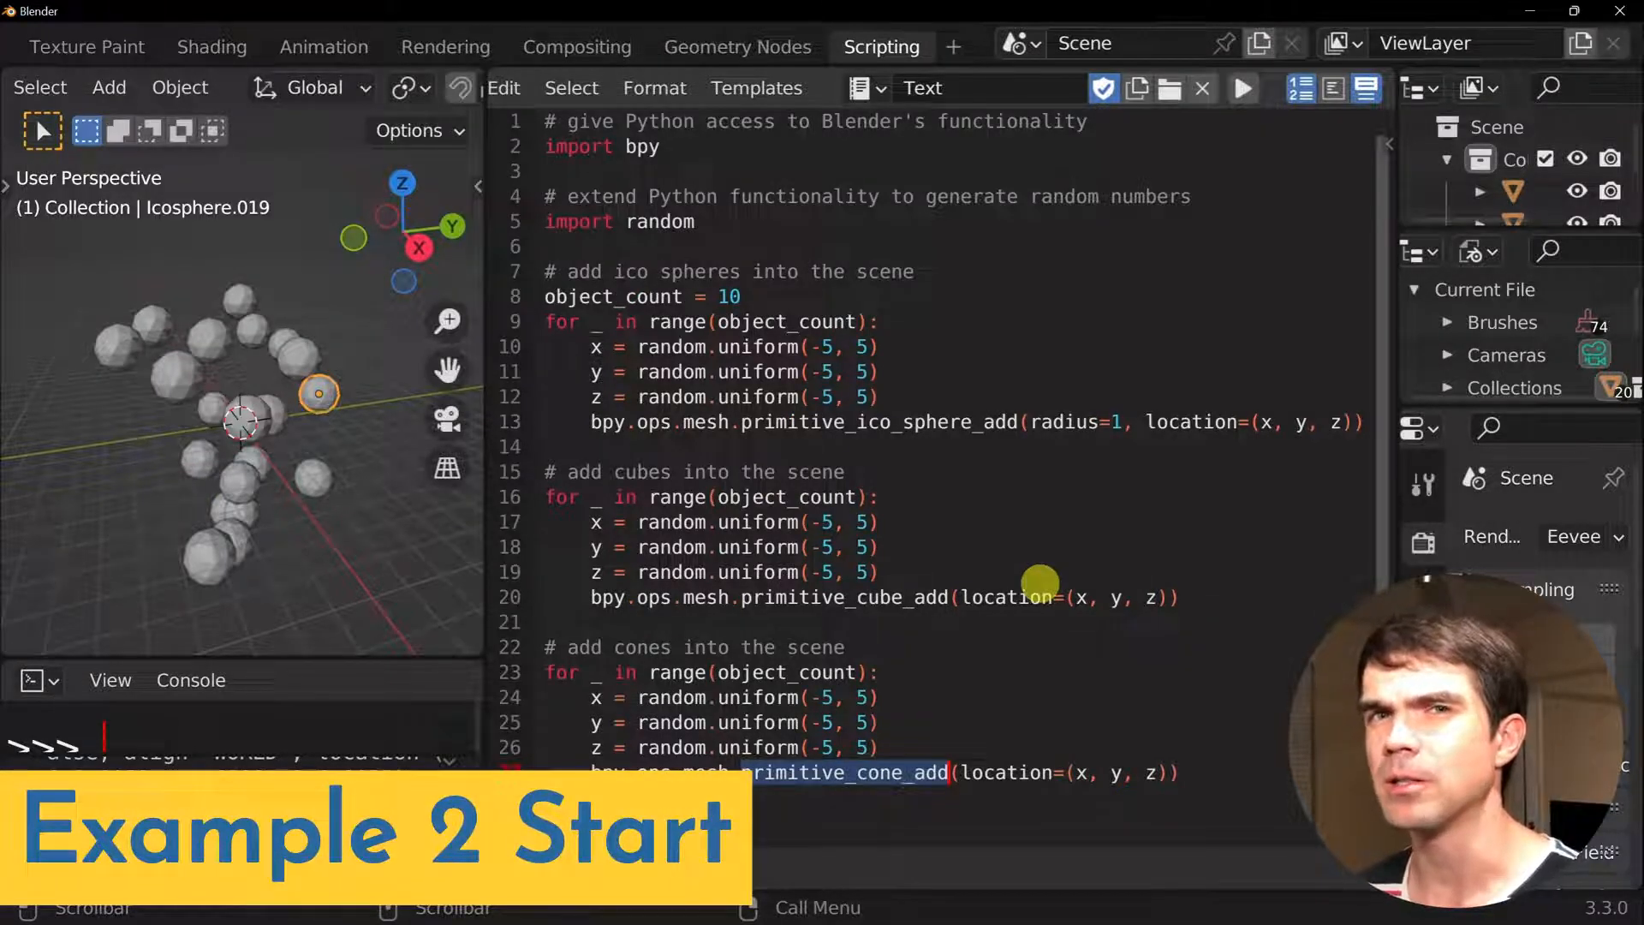
# Run the Example 2 script to add ten random ico spheres, cubes and cones each
pyautogui.click(1241, 87)
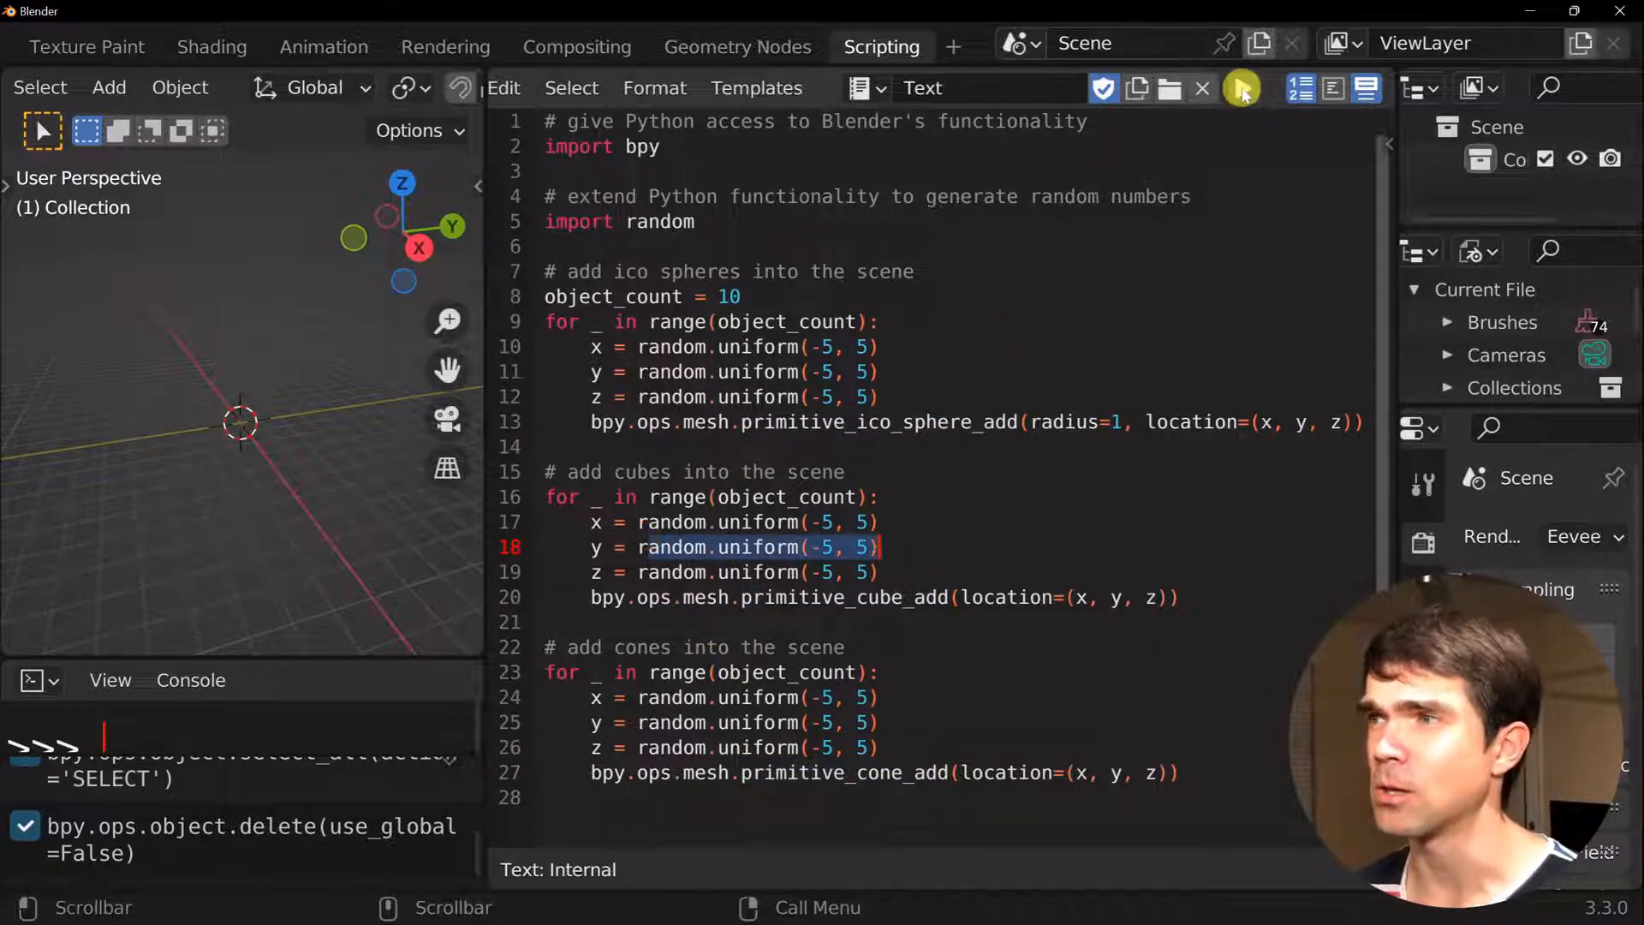
pyautogui.click(1242, 87)
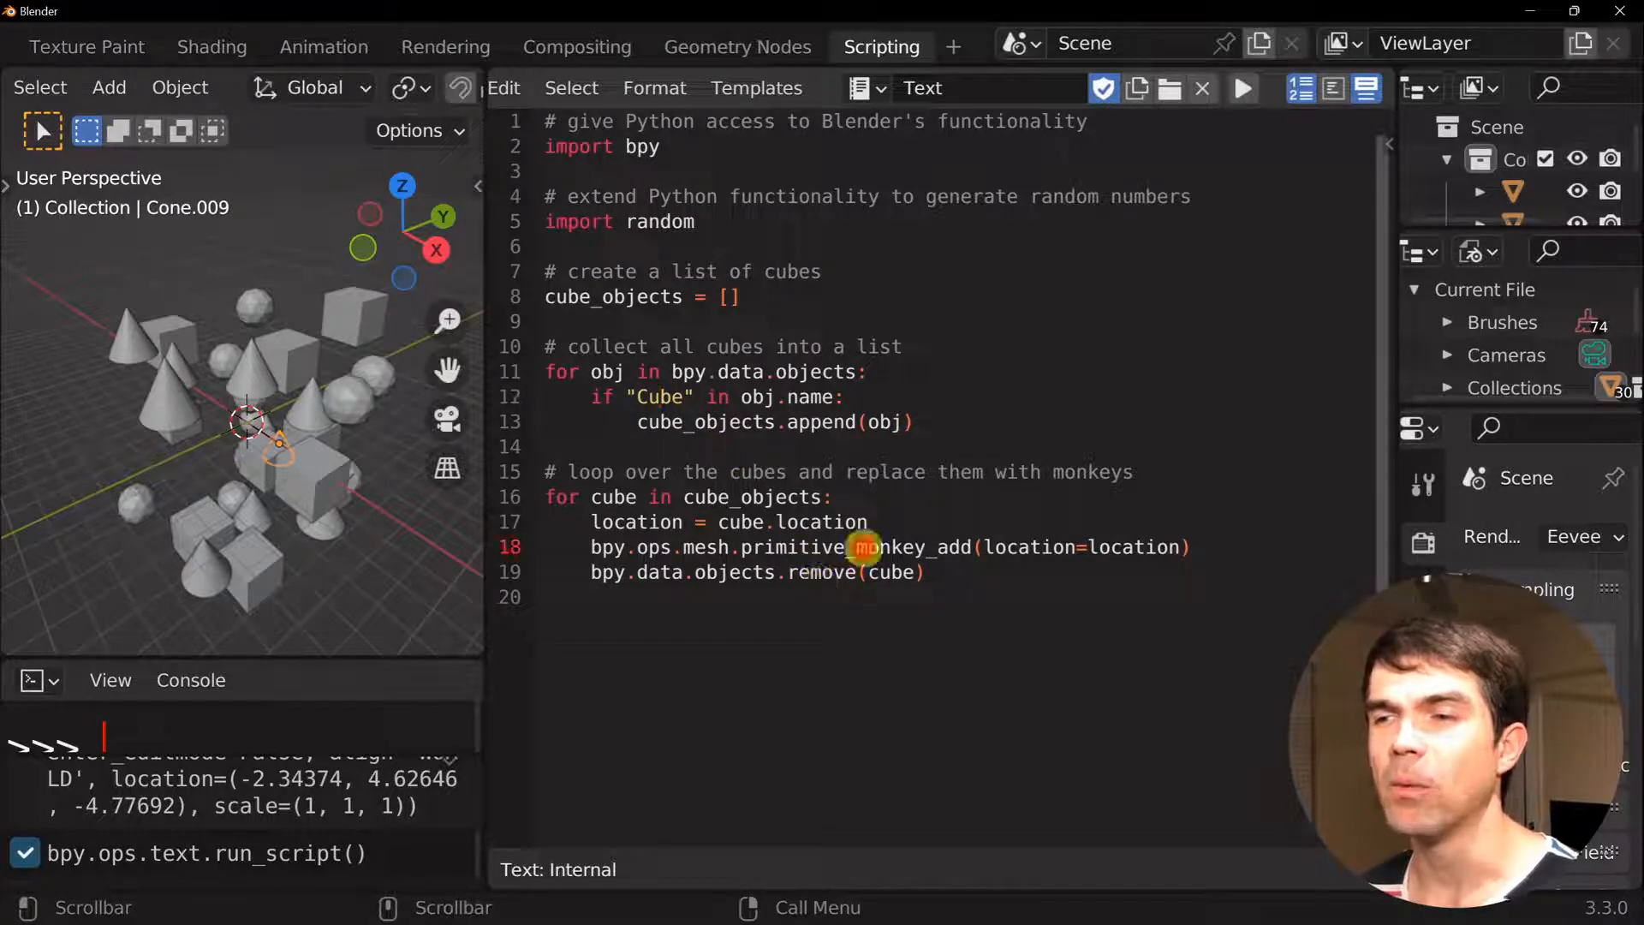
# Run the cube_objects script so every cube becomes a Suzanne monkey, then inspect the result
pyautogui.doubleClick(613, 296)
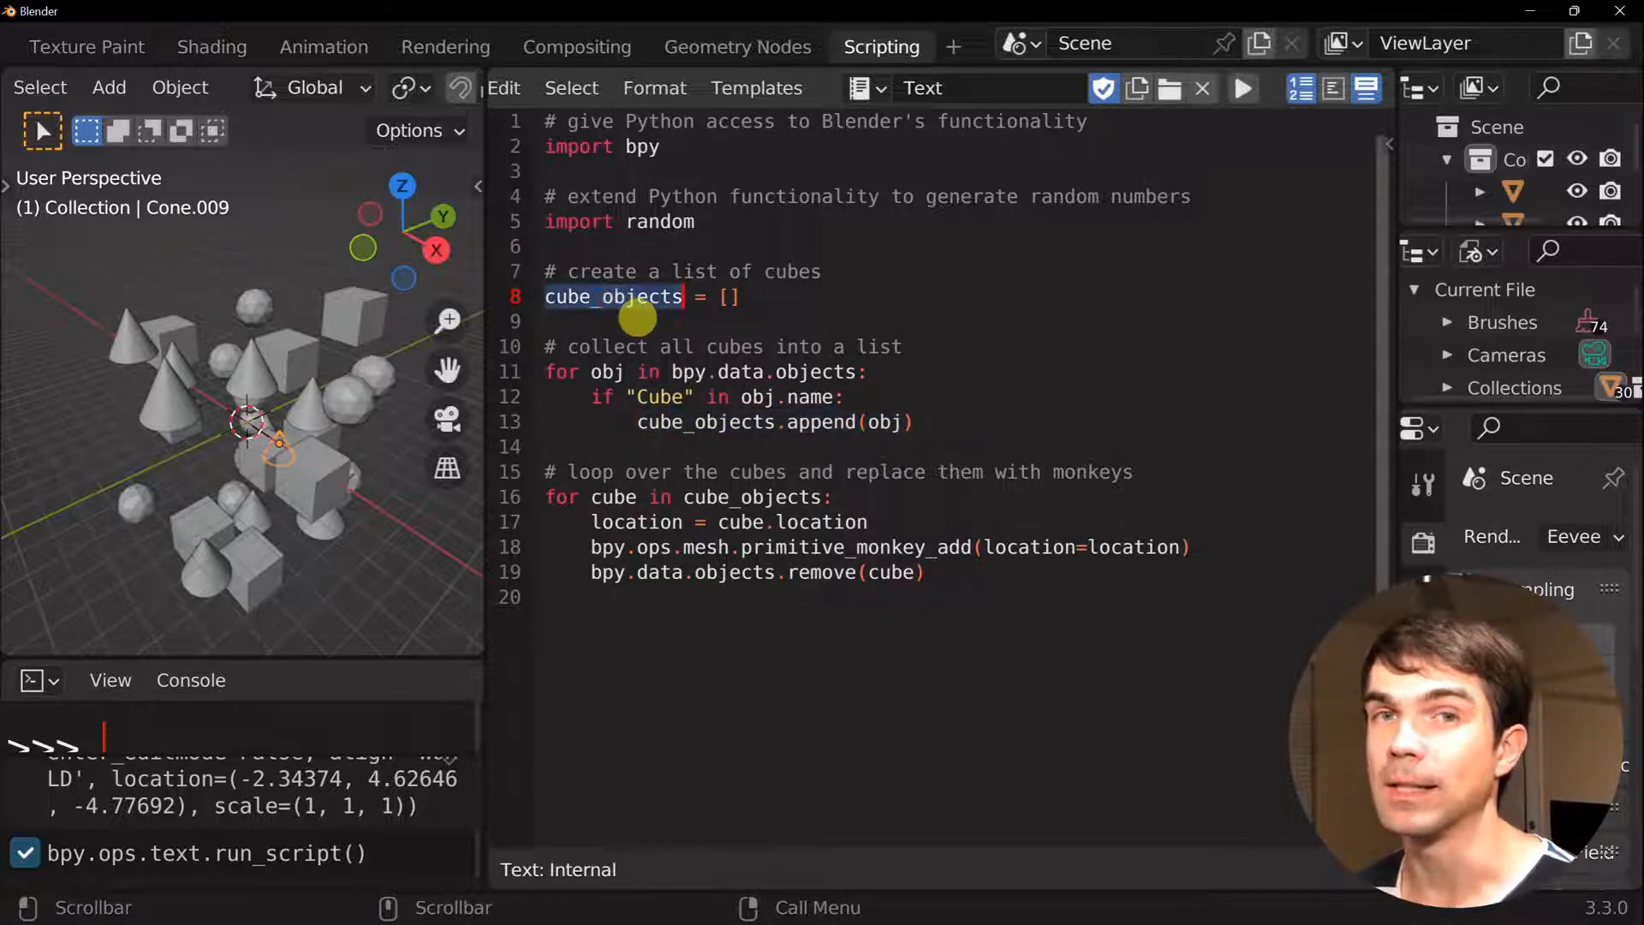
pyautogui.doubleClick(748, 497)
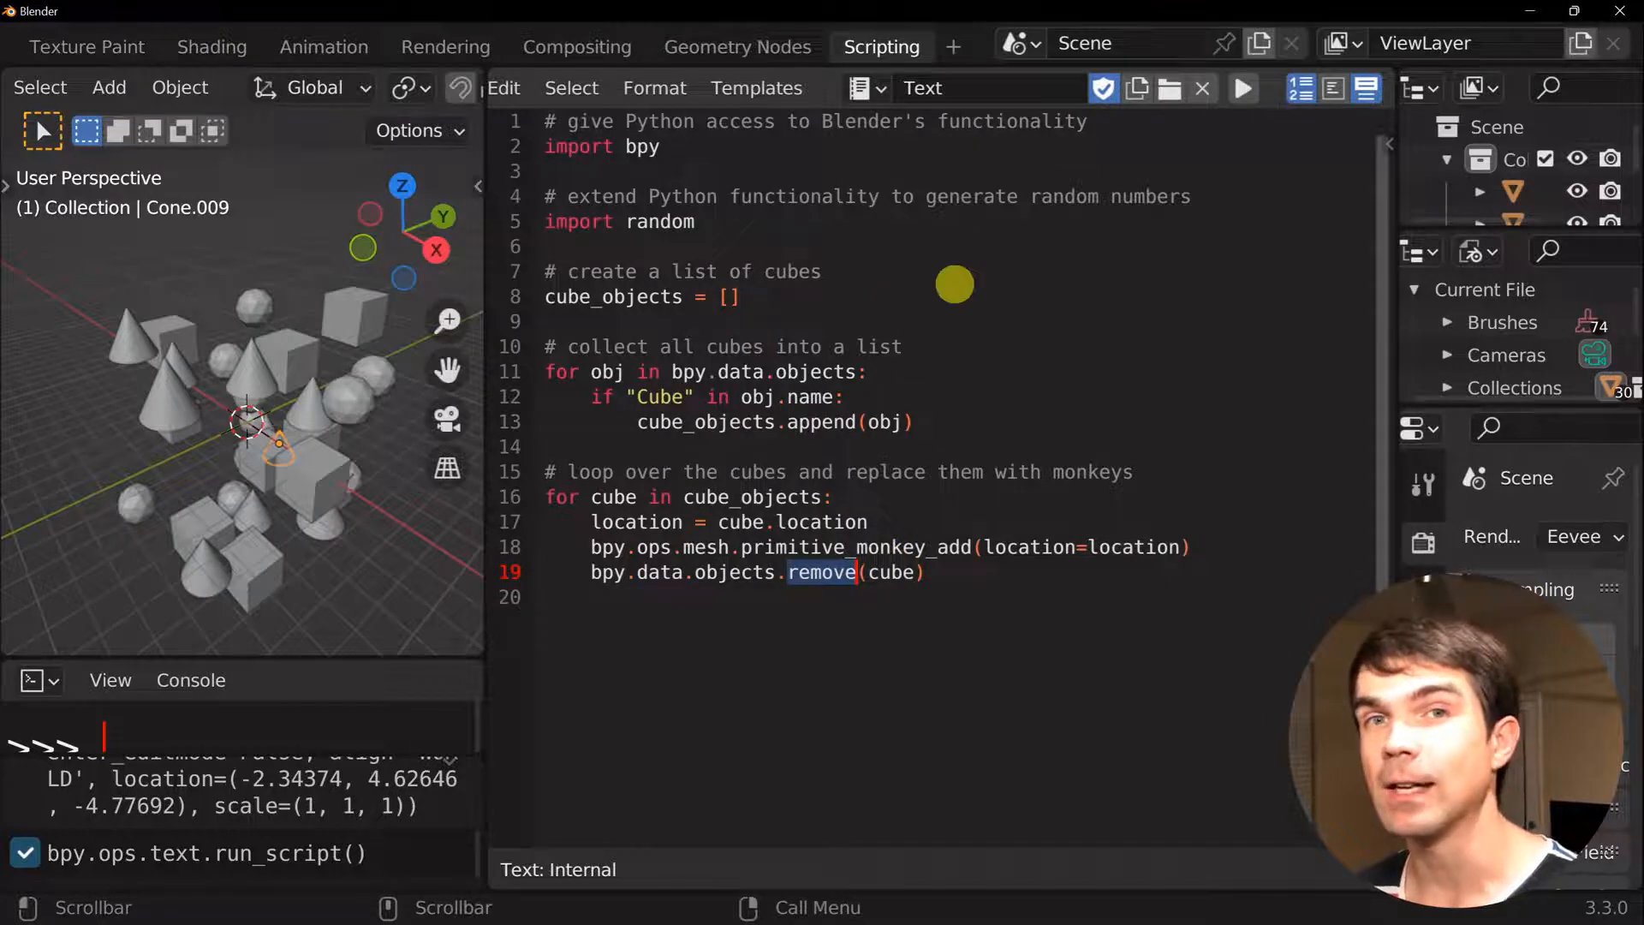
pyautogui.click(1244, 88)
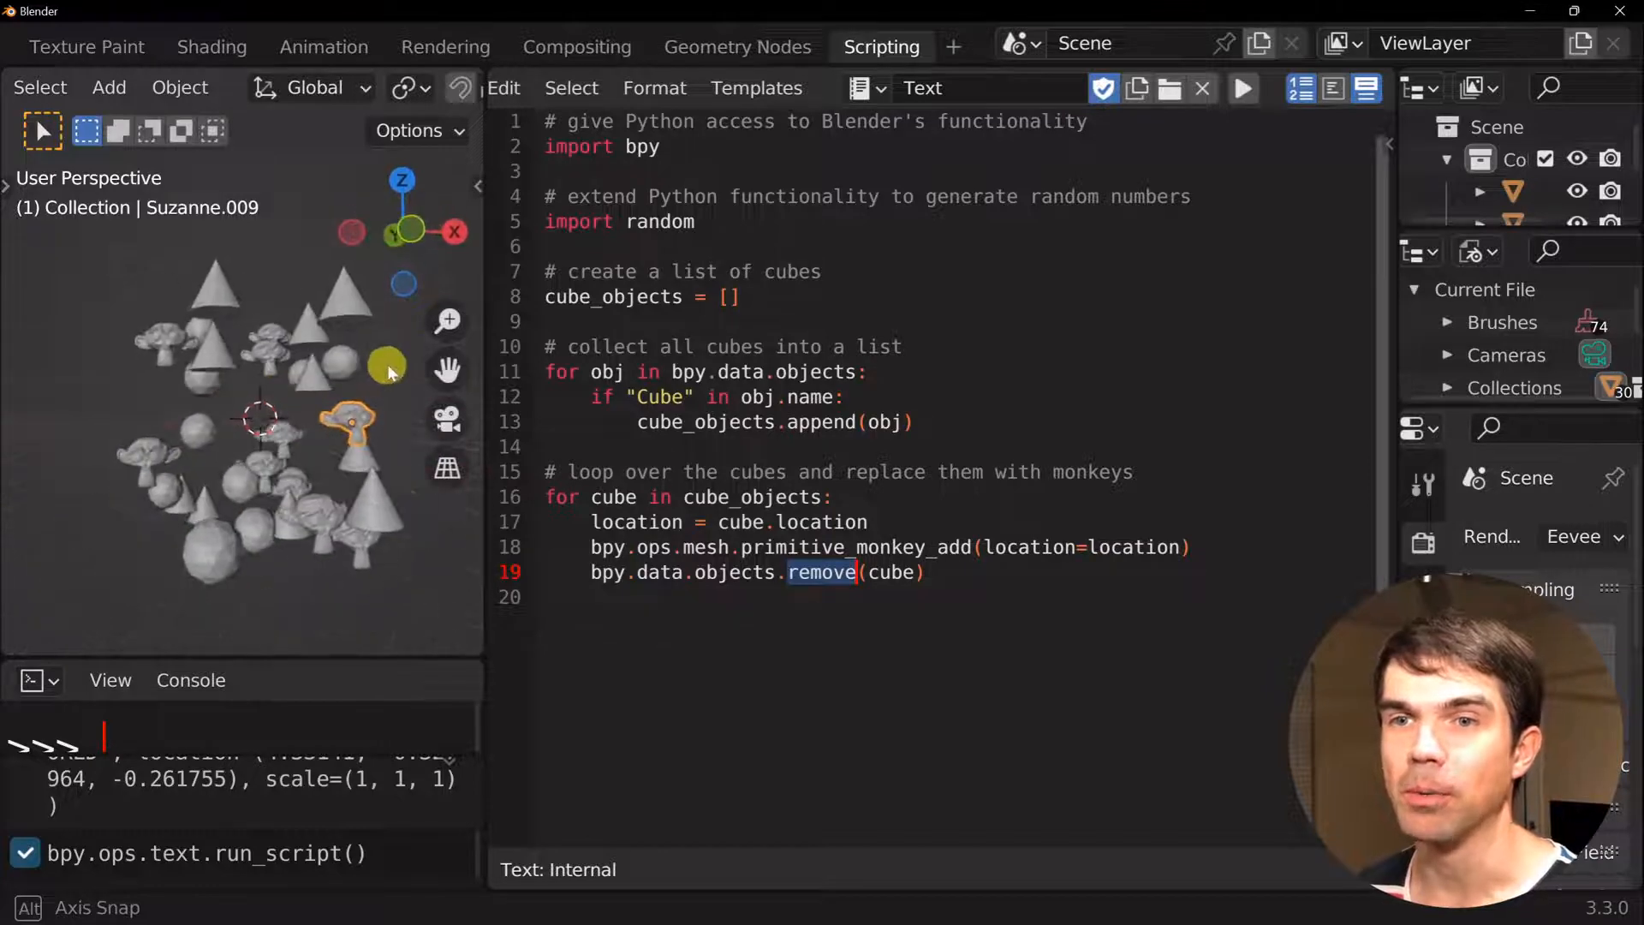
pyautogui.moveTo(389, 366); pyautogui.dragTo(371, 380)
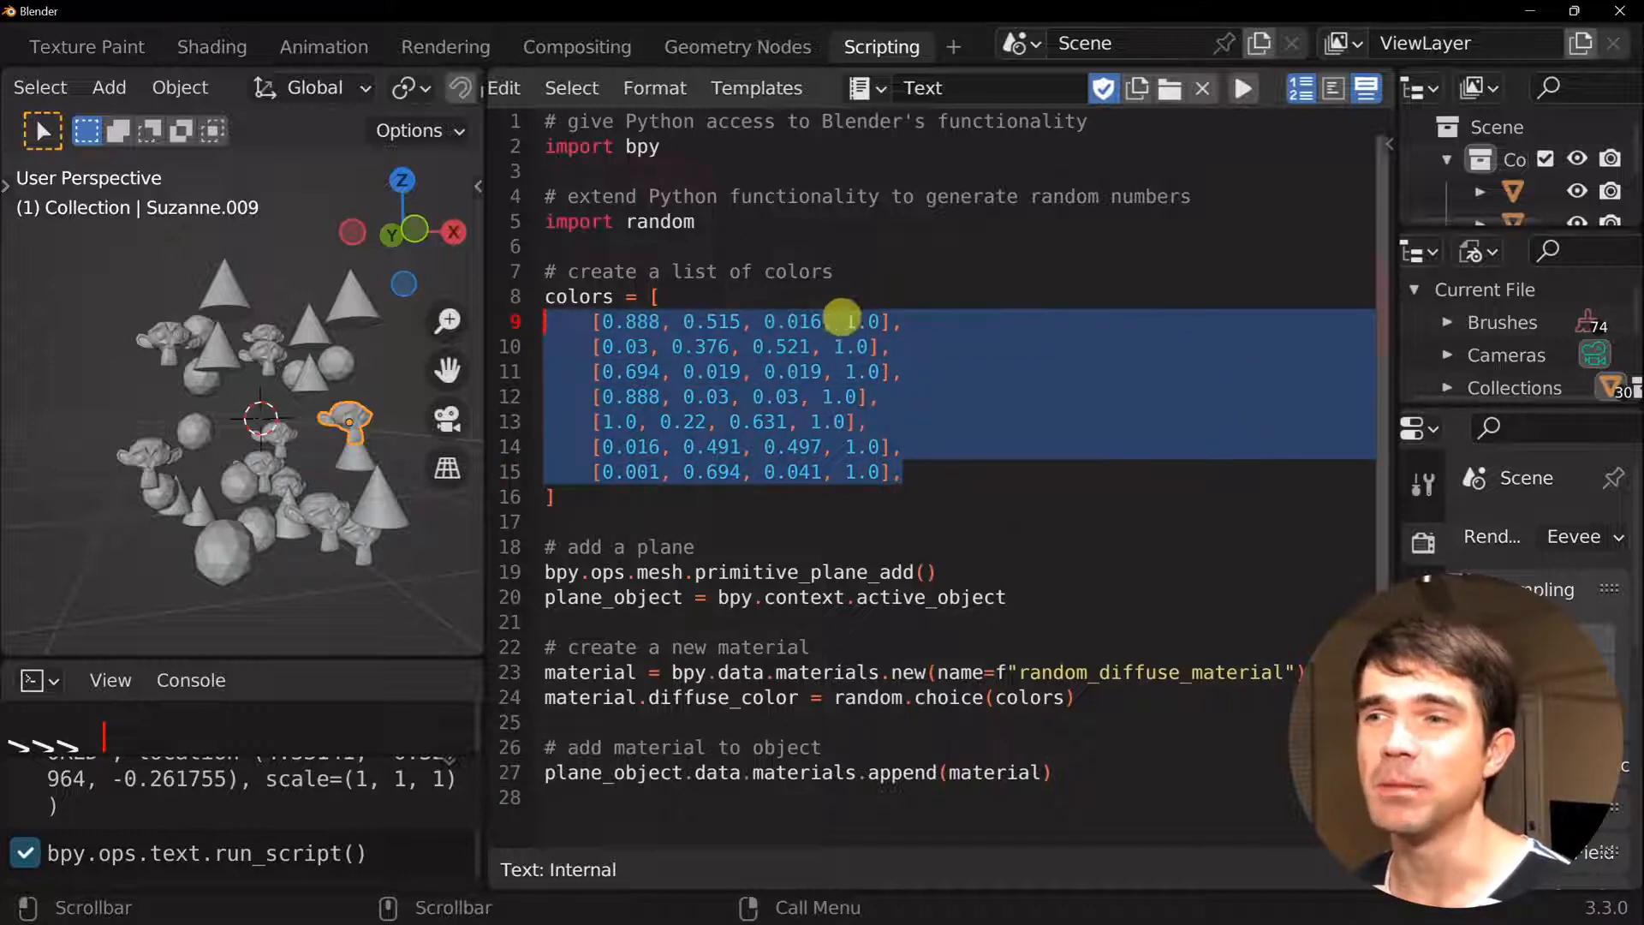
pyautogui.moveTo(845, 618)
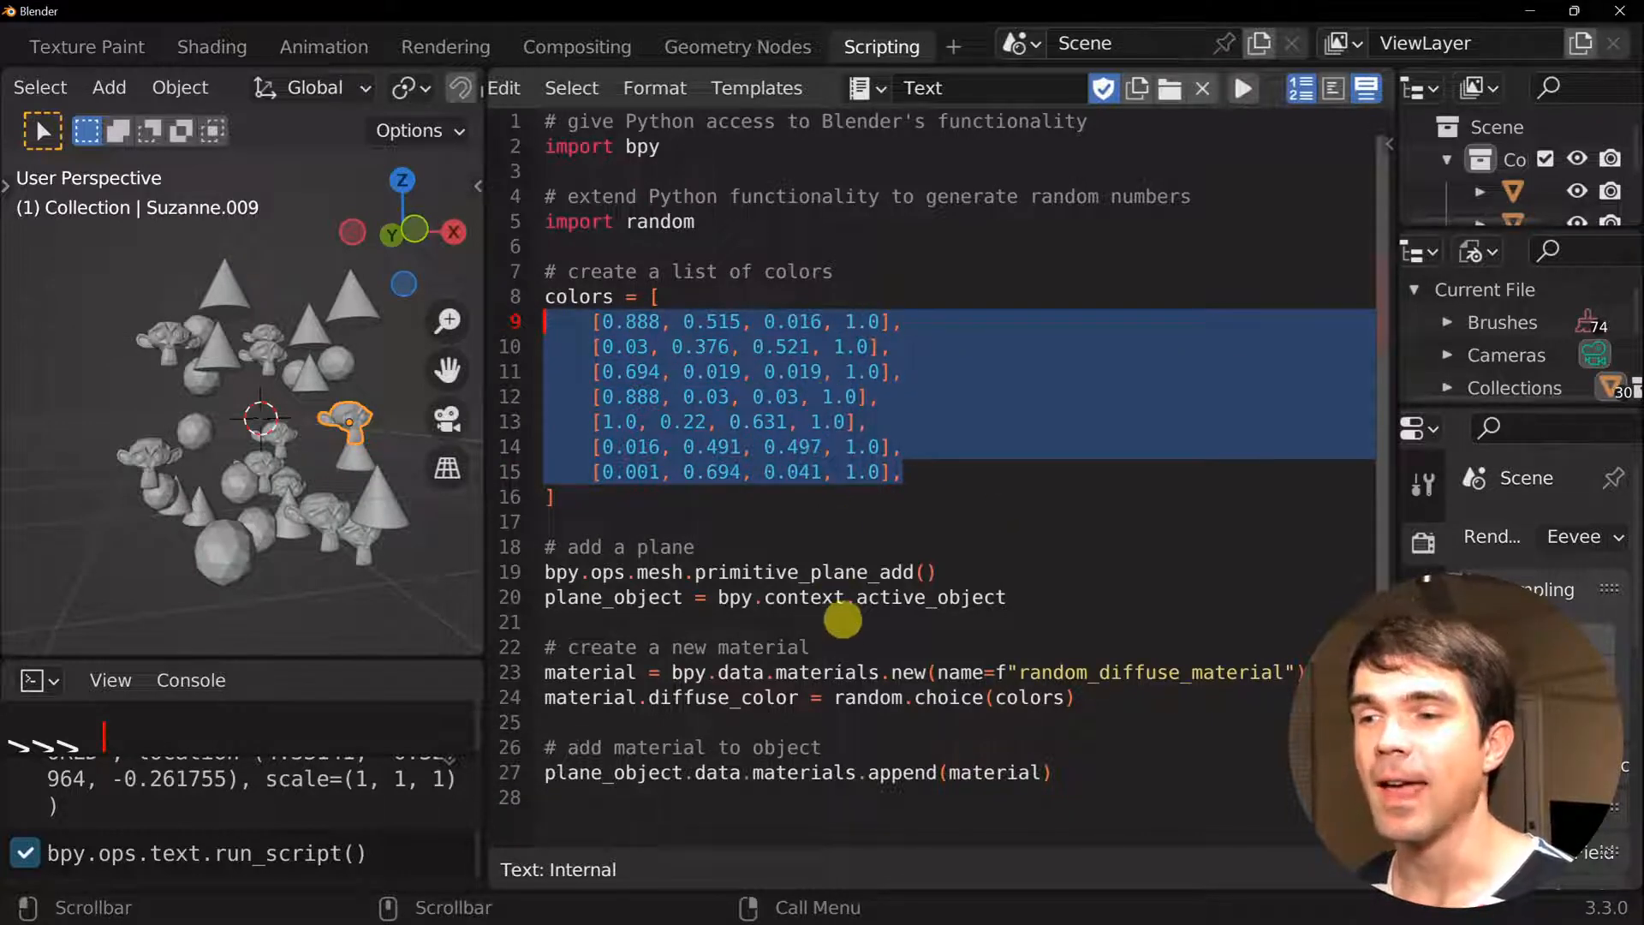
# Review the plane-adding call, the colors list and the plane_object variable in the random-colour script
pyautogui.doubleClick(805, 572)
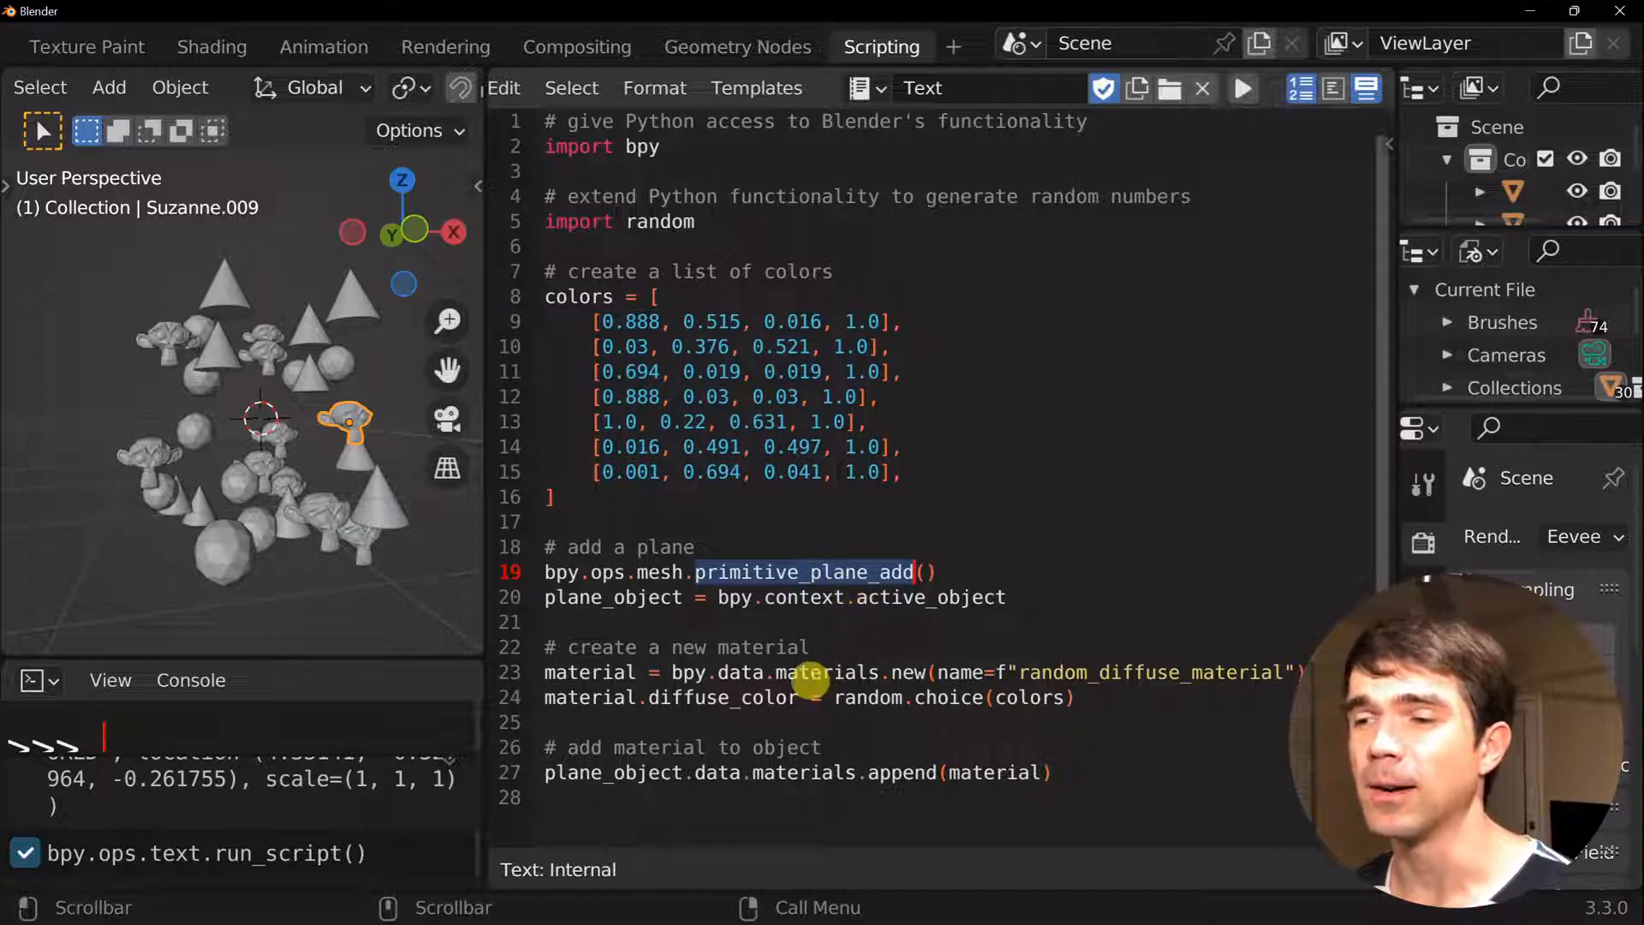
pyautogui.doubleClick(825, 671)
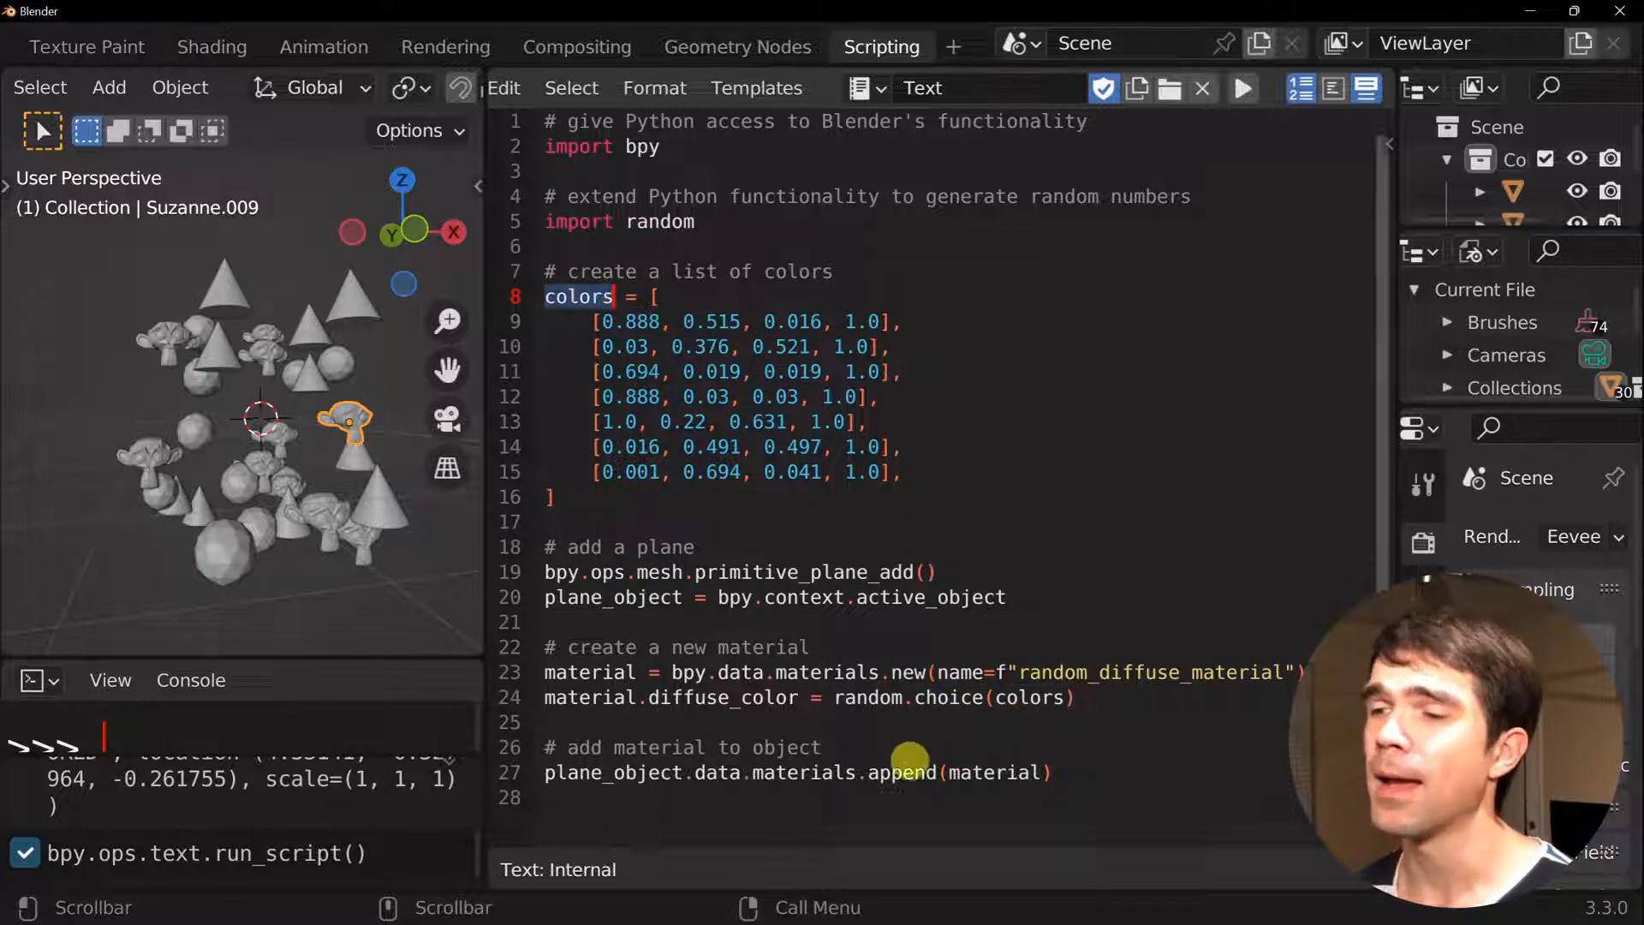
pyautogui.doubleClick(1004, 772)
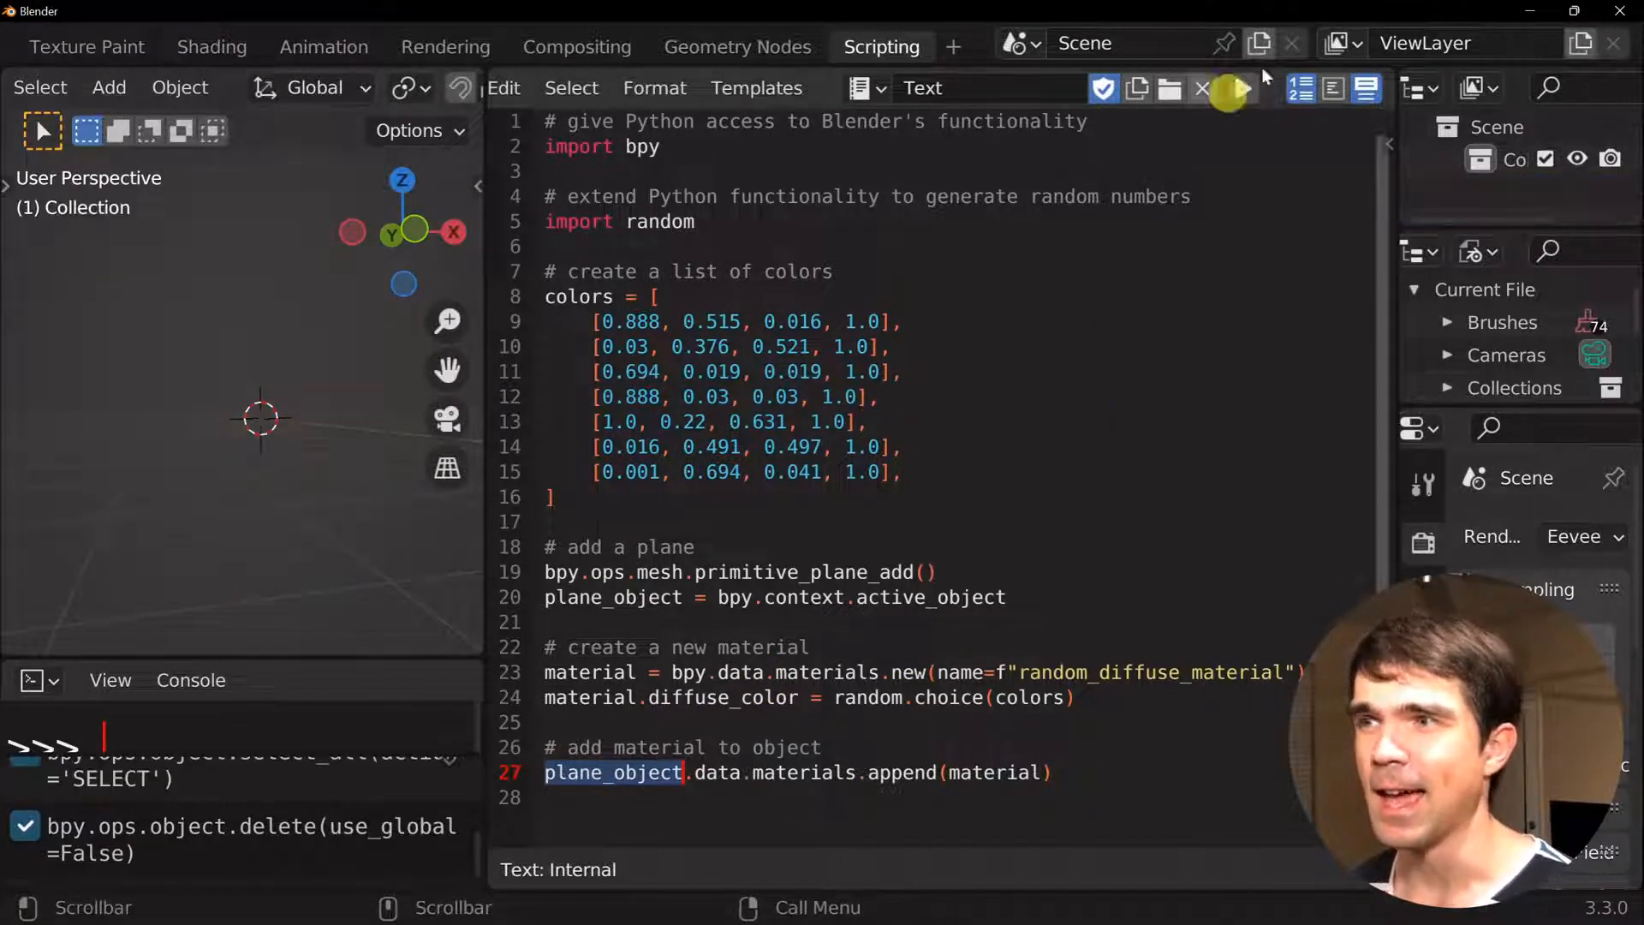
# Run the script adding a randomly coloured plane and switch to Material Preview to show its blue material
pyautogui.click(1241, 88)
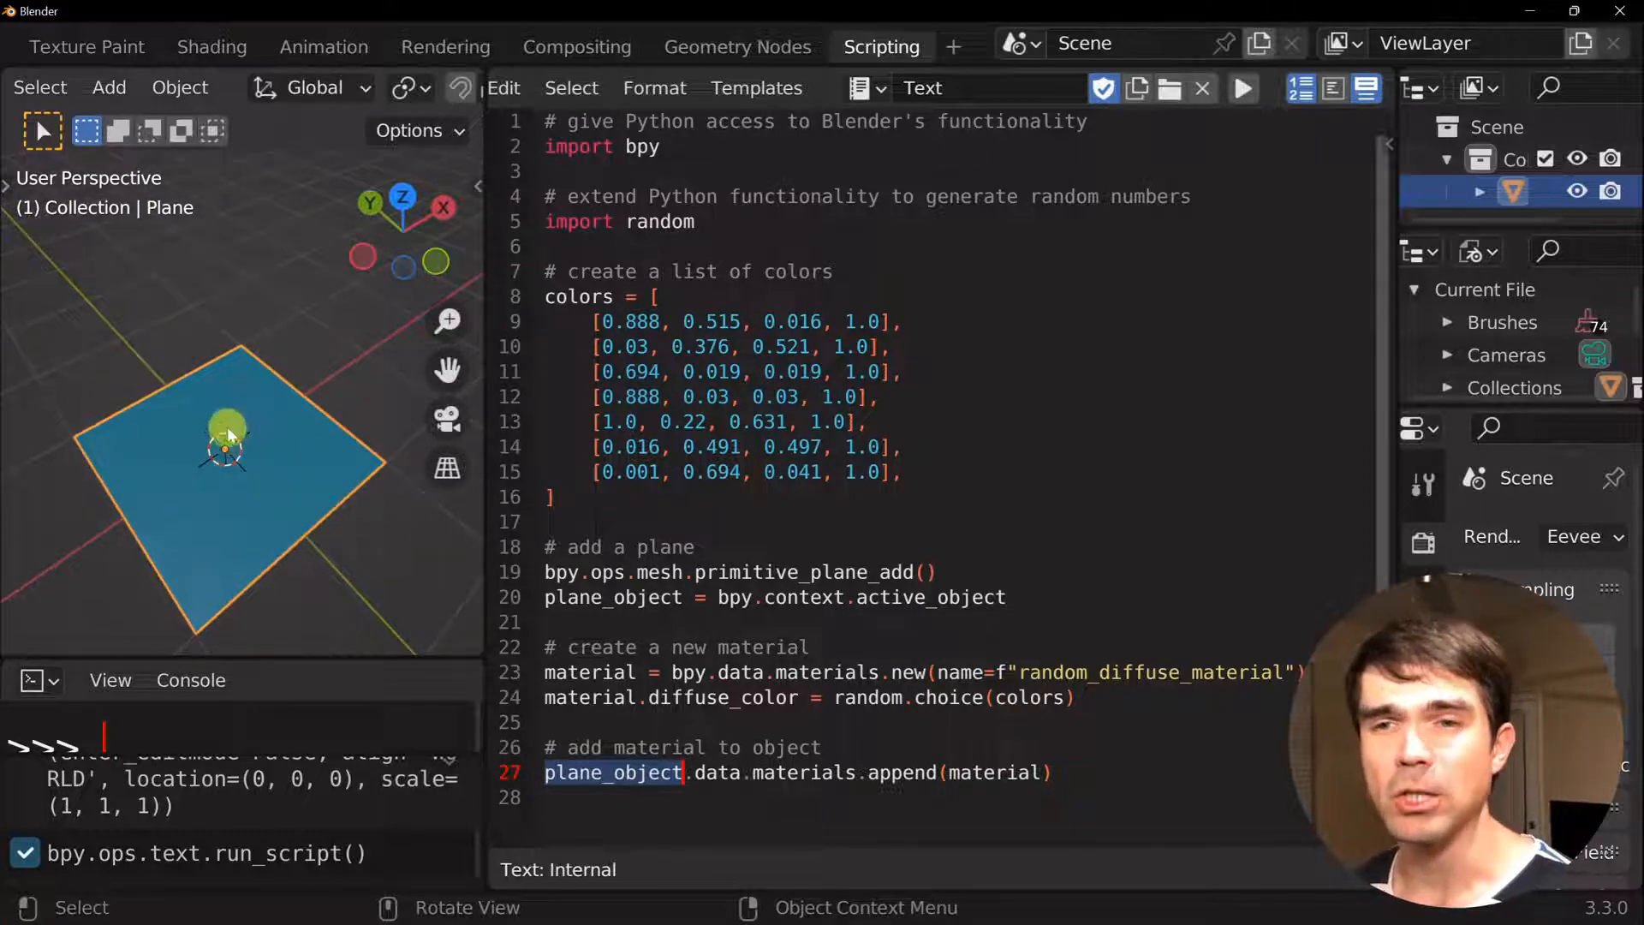
pyautogui.moveTo(252, 349)
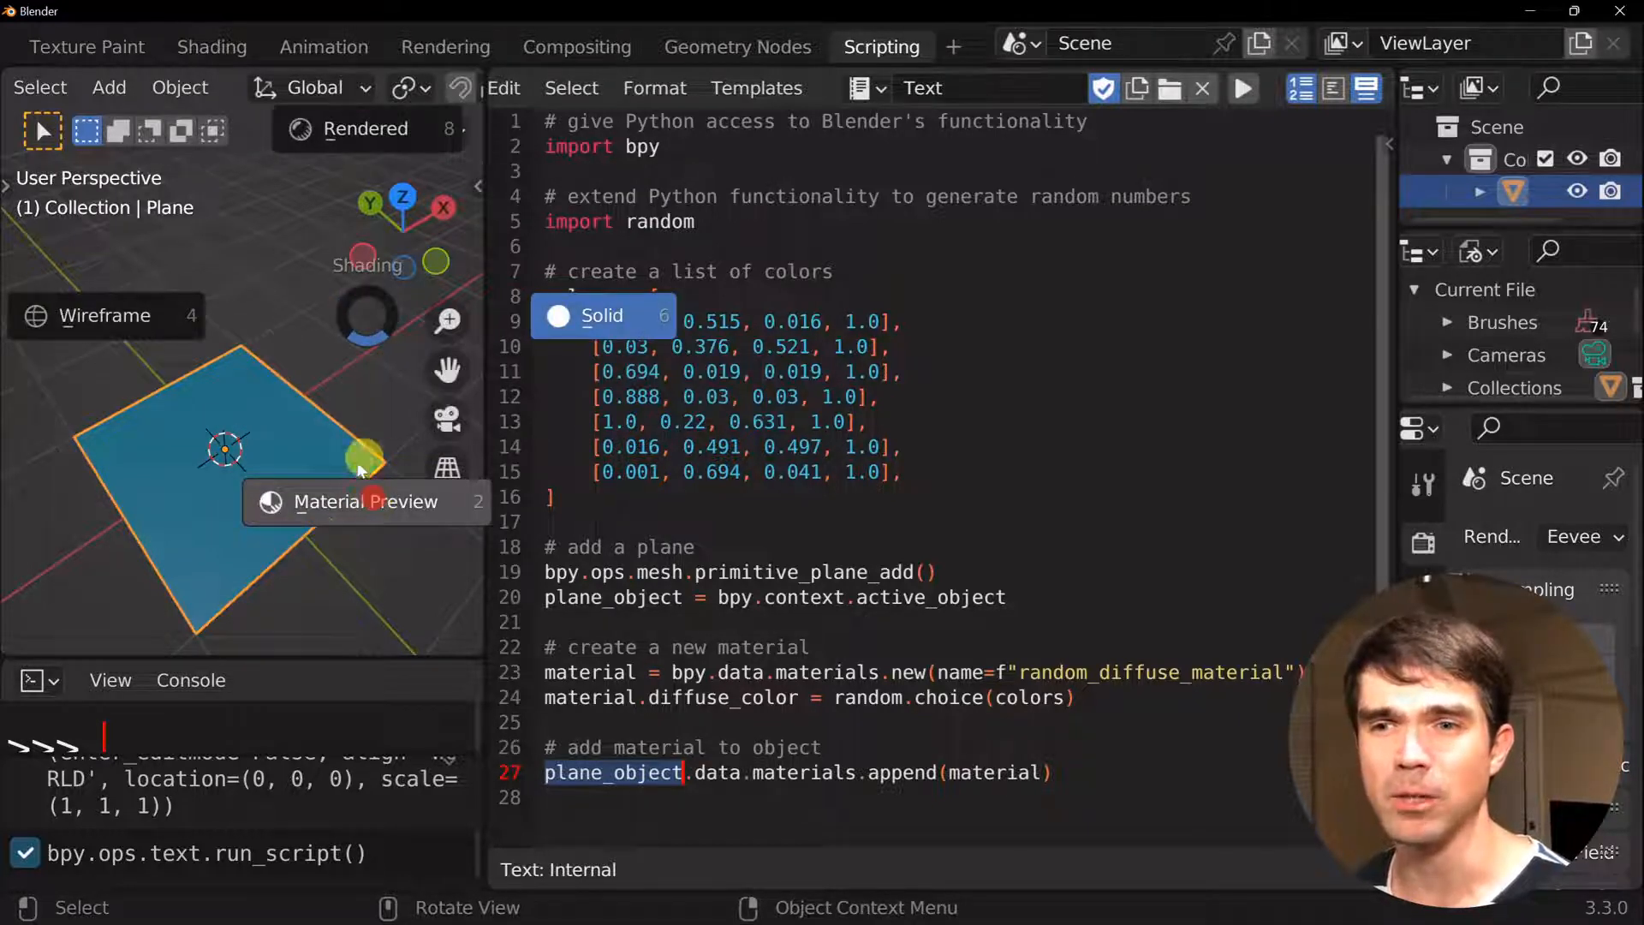
pyautogui.click(366, 502)
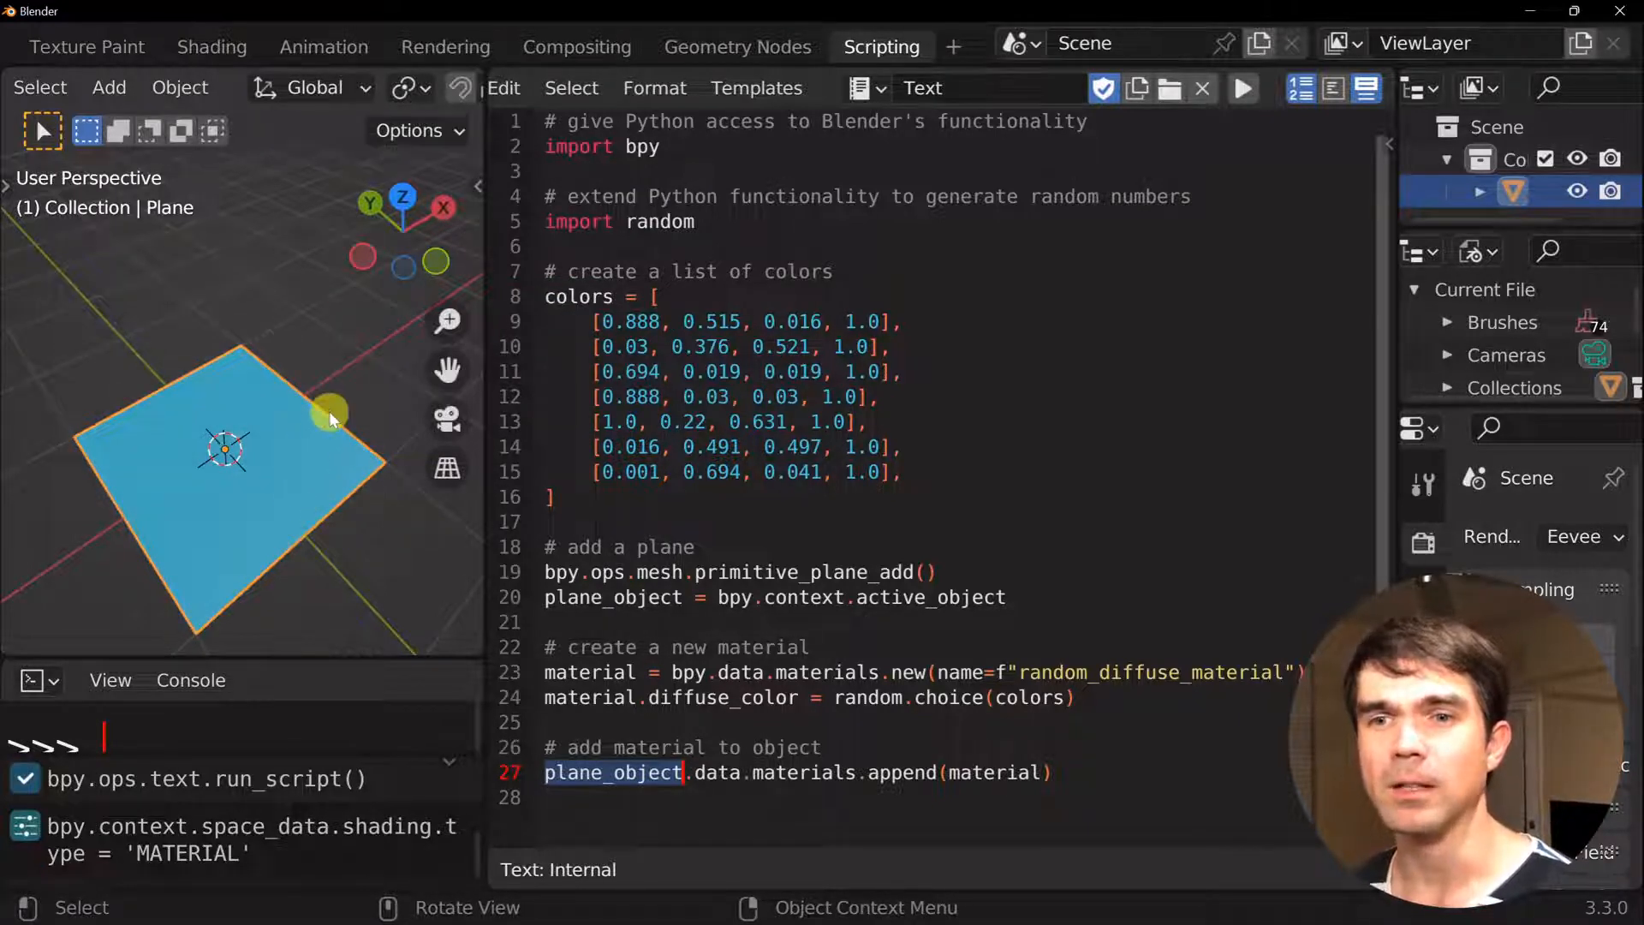